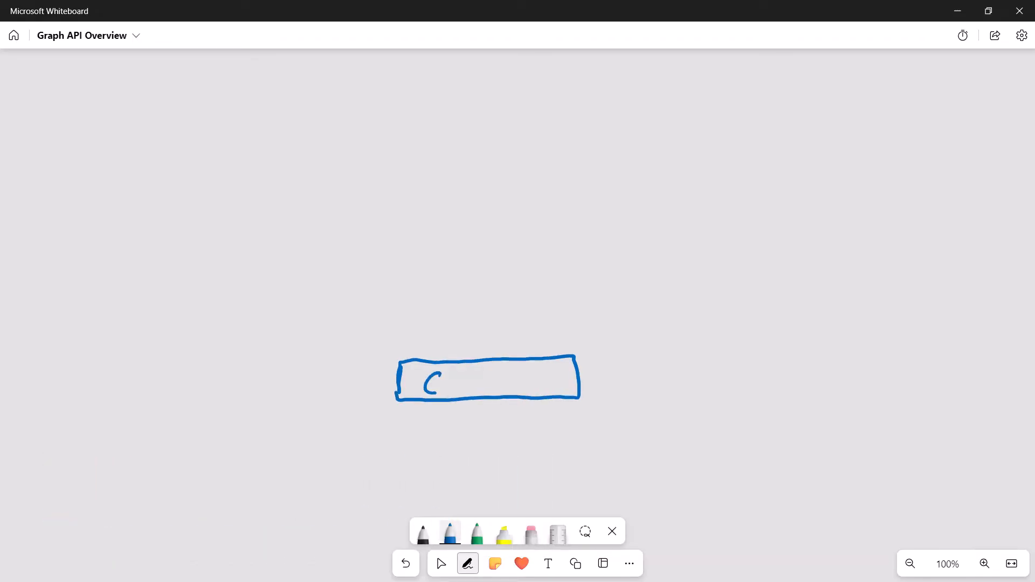
- Handwrite 'Graph API' in the box, with graph.microsoft.com/v1.0 and 'beta' beside it
{"action": "left_click_drag", "start_coordinate": [426, 382], "coordinate": [475, 382]}
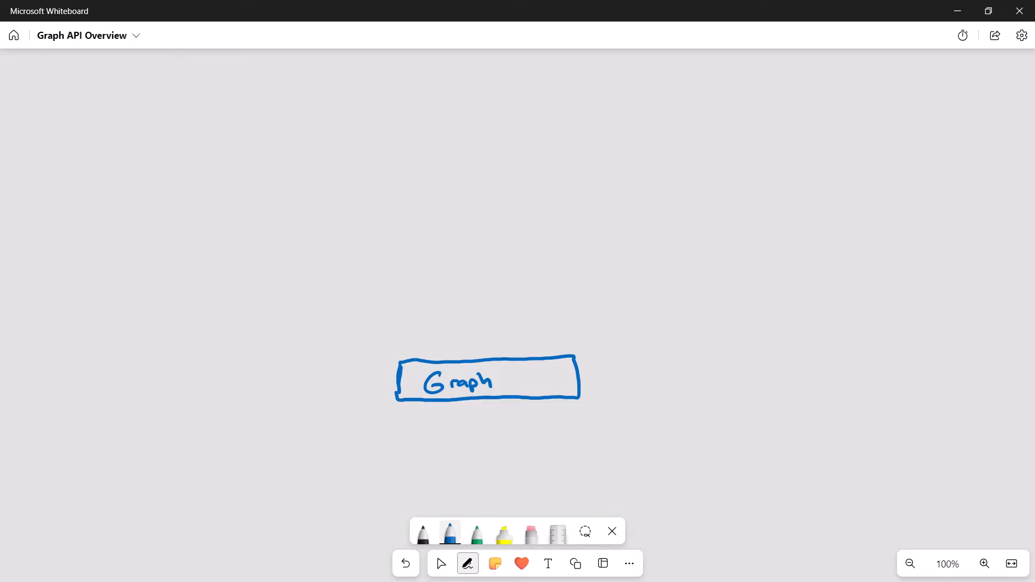
{"action": "left_click_drag", "start_coordinate": [503, 369], "coordinate": [503, 393]}
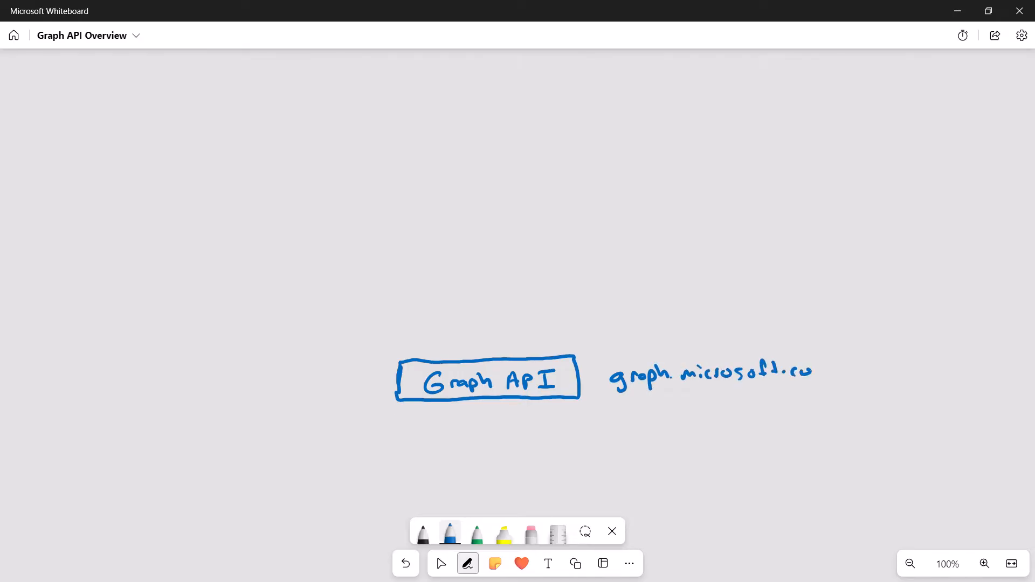
{"action": "left_click_drag", "start_coordinate": [791, 370], "coordinate": [838, 370]}
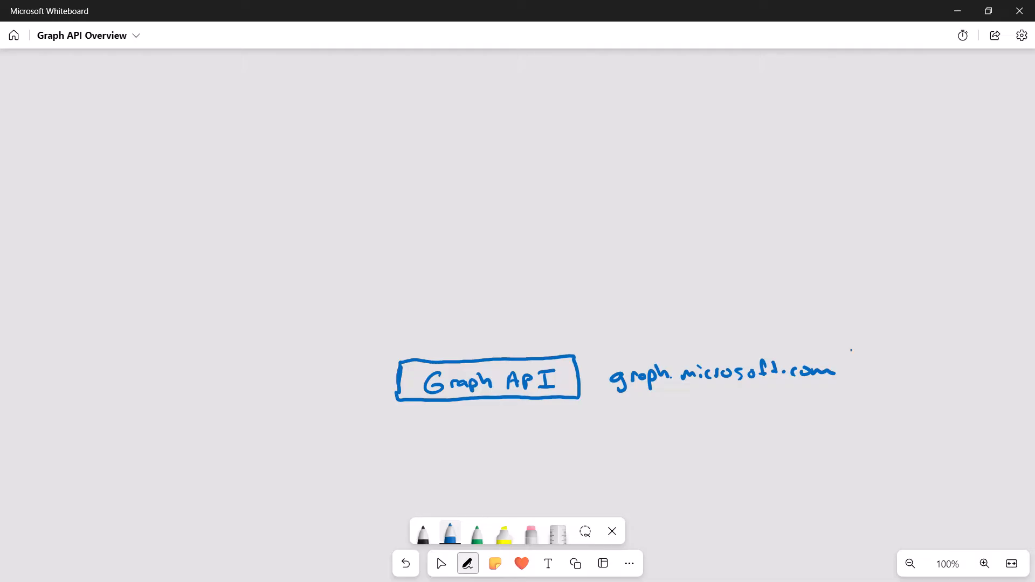
{"action": "left_click_drag", "start_coordinate": [842, 366], "coordinate": [874, 374]}
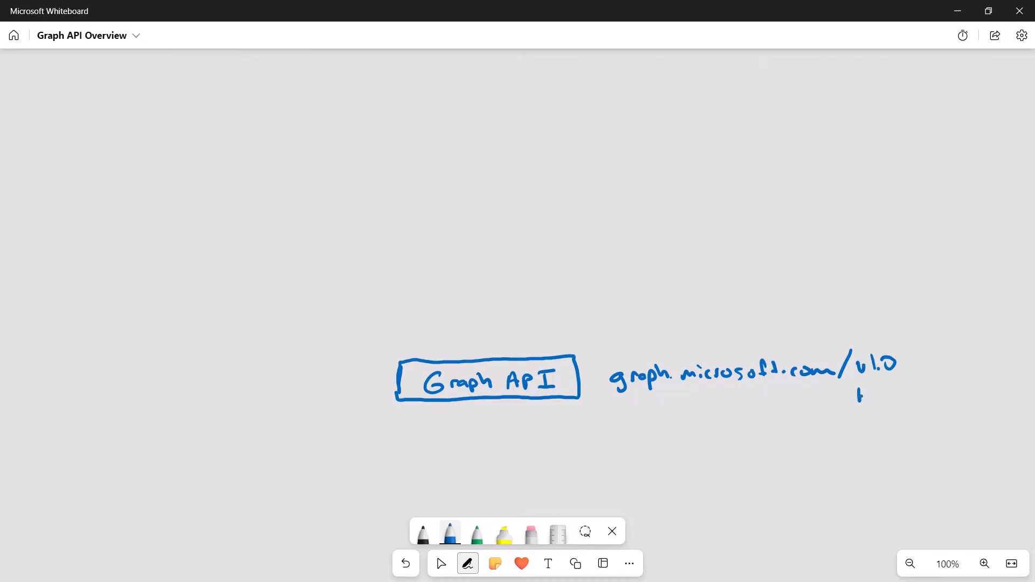
{"action": "left_click_drag", "start_coordinate": [859, 397], "coordinate": [912, 396]}
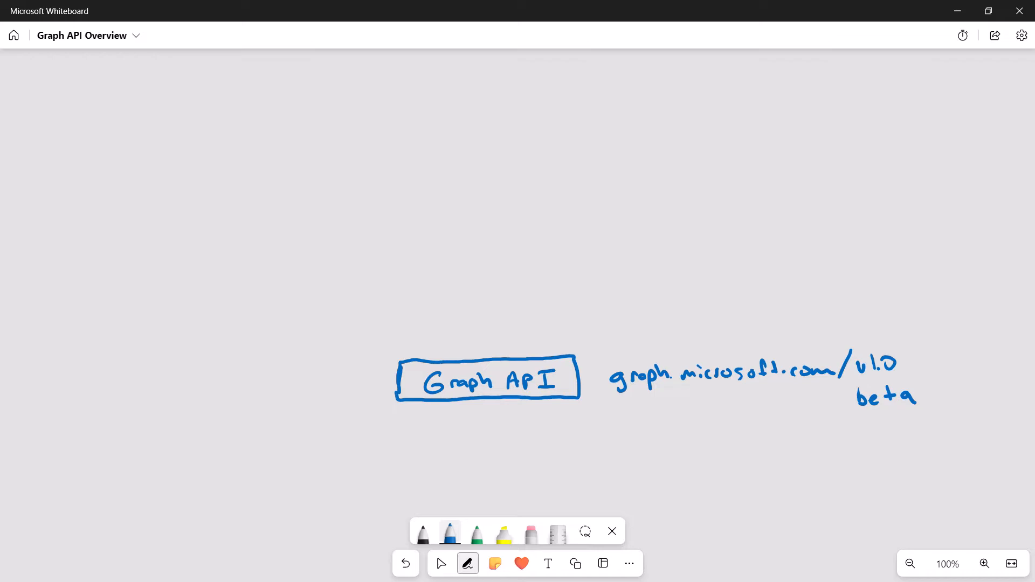
- Toggle select and pen, write 'Entra ID' under the box, then underline App and add /me
{"action": "left_click", "coordinate": [440, 563]}
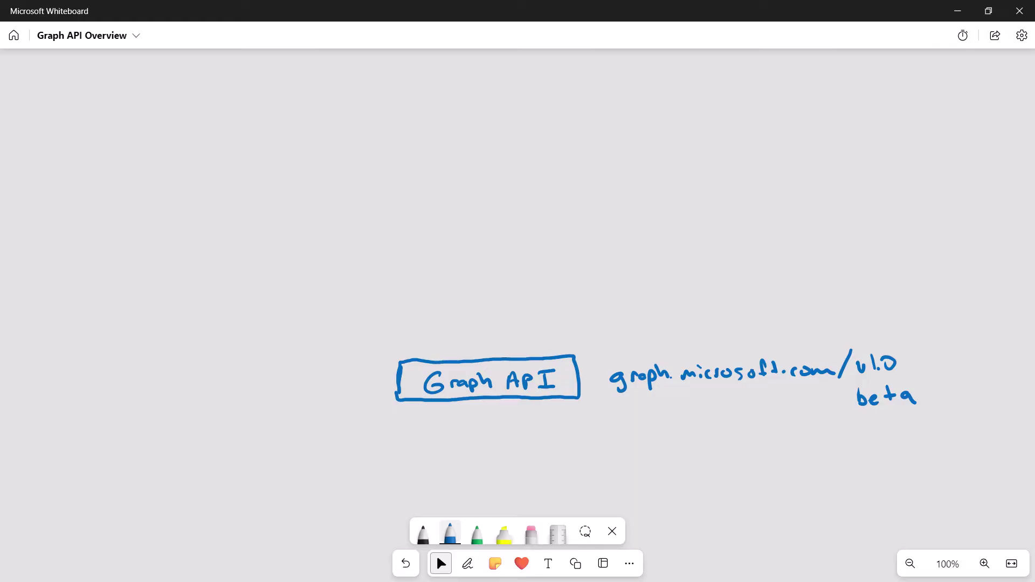
{"action": "left_click", "coordinate": [468, 563]}
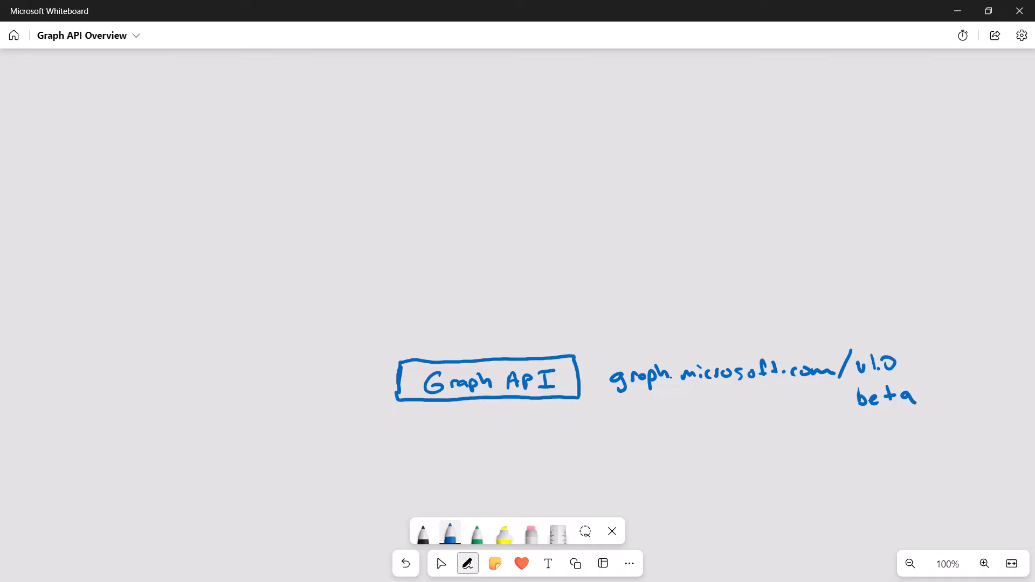
{"action": "left_click_drag", "start_coordinate": [462, 442], "coordinate": [456, 468]}
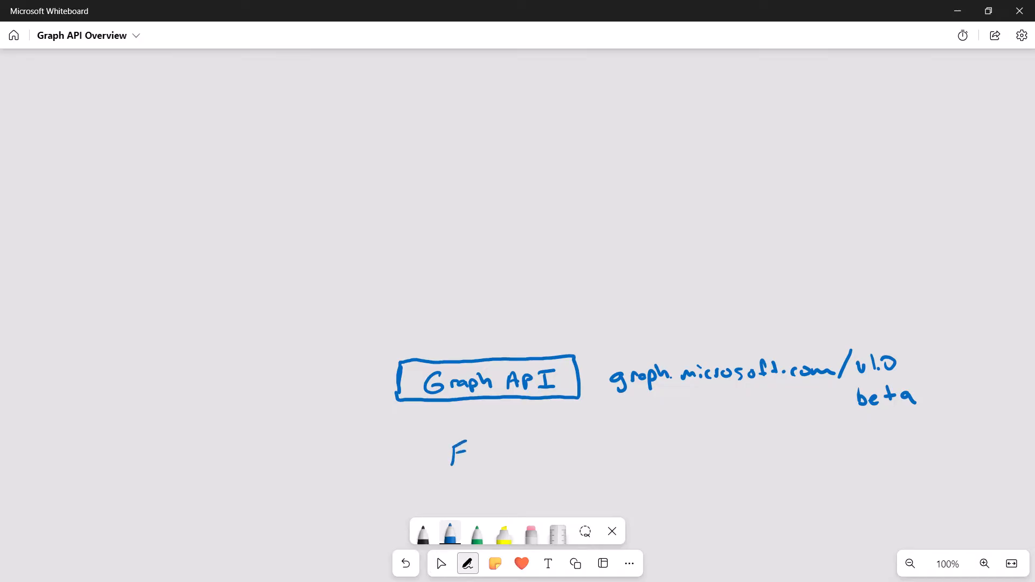
{"action": "left_click_drag", "start_coordinate": [452, 454], "coordinate": [541, 449]}
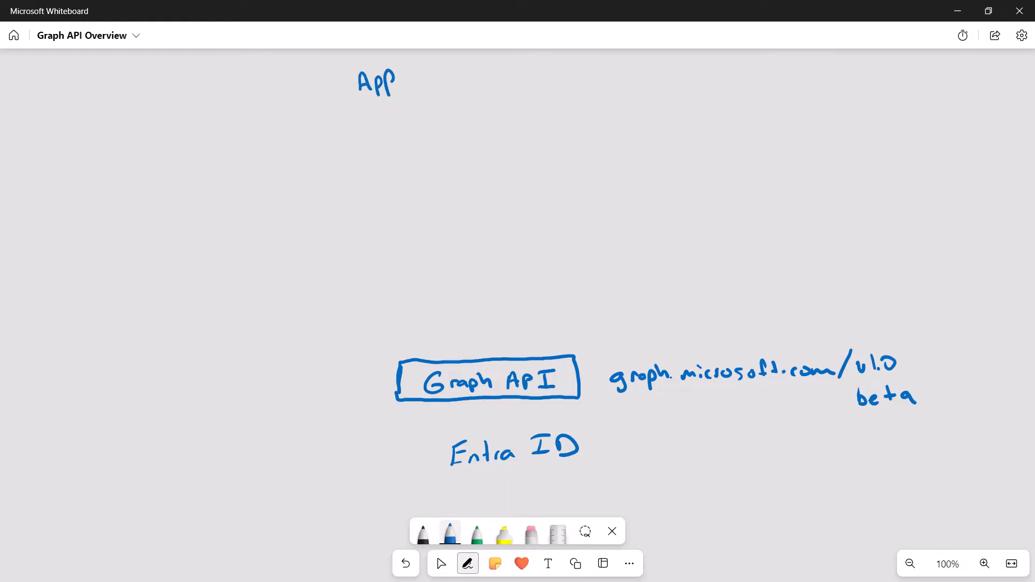
{"action": "left_click_drag", "start_coordinate": [358, 104], "coordinate": [406, 99]}
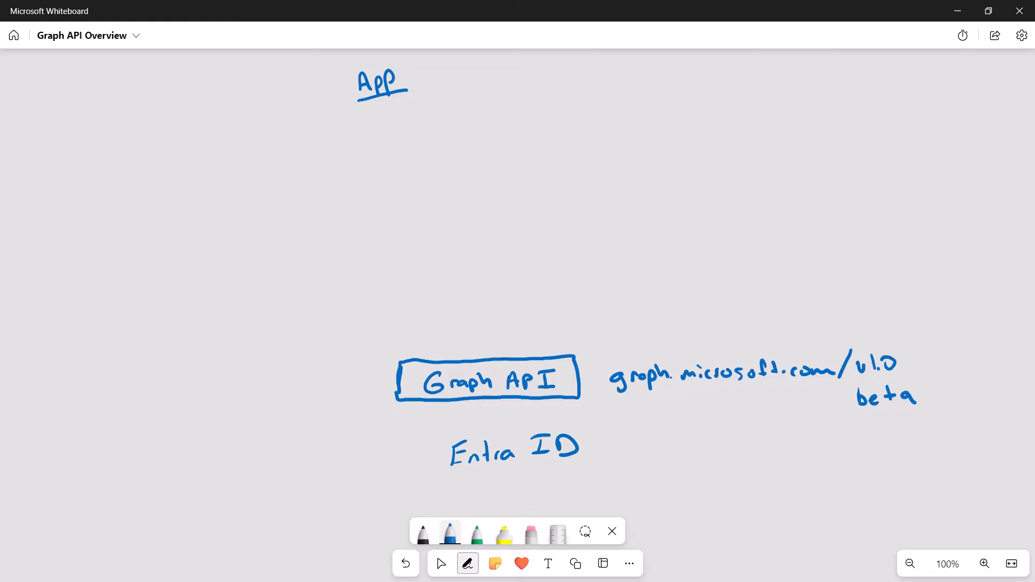
{"action": "left_click_drag", "start_coordinate": [423, 99], "coordinate": [442, 115]}
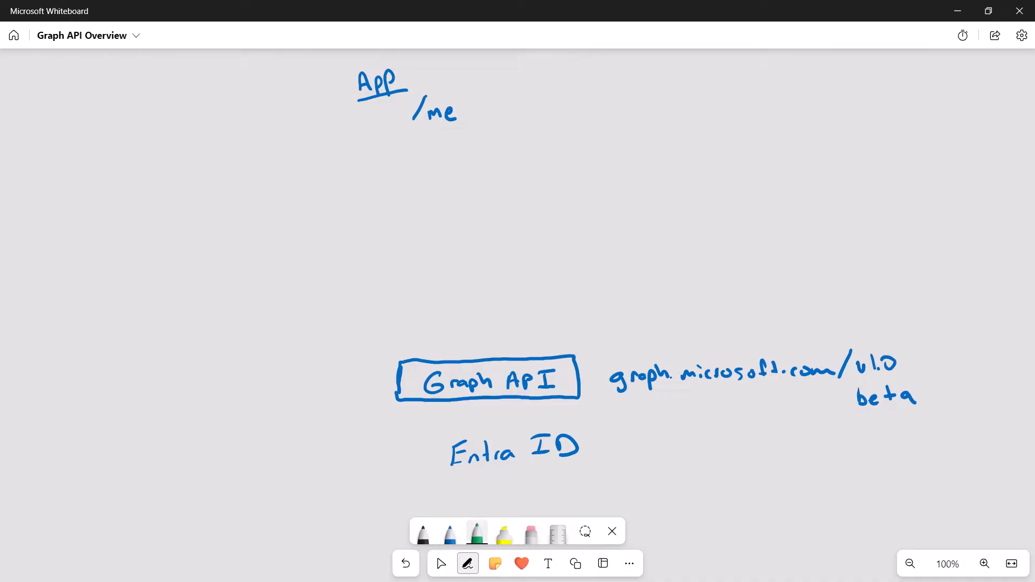
{"action": "left_click_drag", "start_coordinate": [369, 129], "coordinate": [379, 349]}
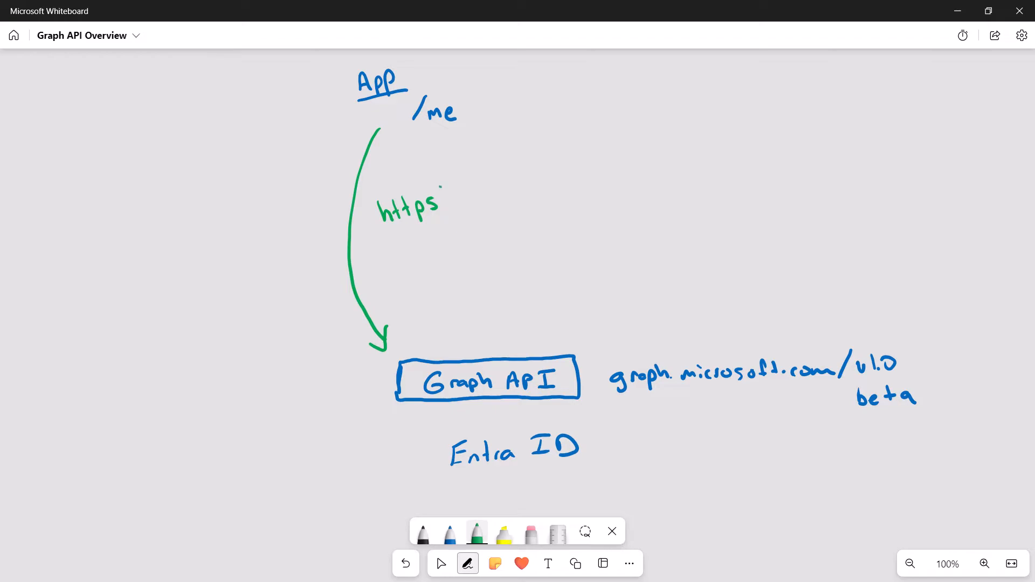
{"action": "left_click_drag", "start_coordinate": [439, 198], "coordinate": [486, 198]}
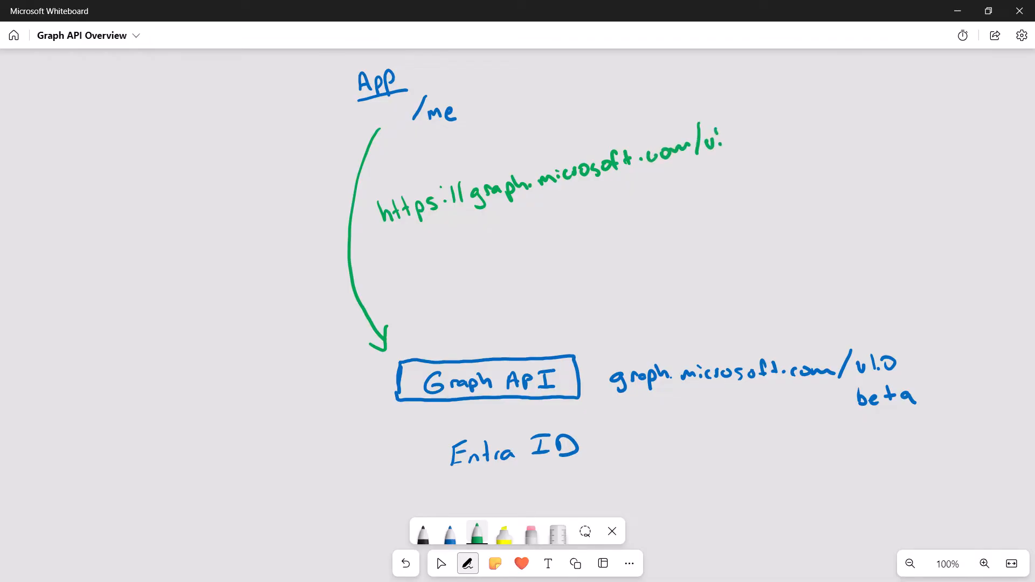
{"action": "left_click_drag", "start_coordinate": [719, 142], "coordinate": [753, 142]}
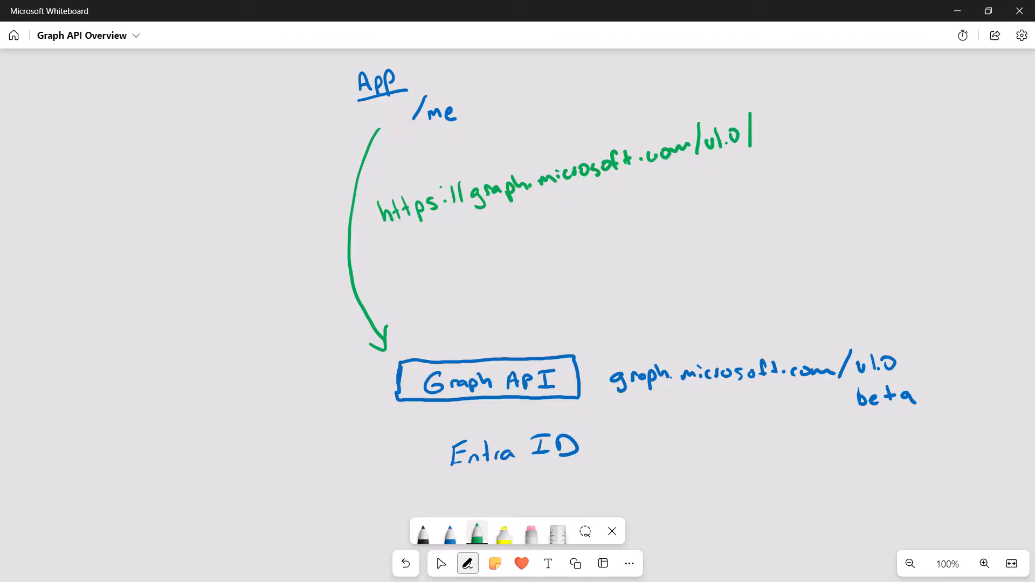
{"action": "left_click_drag", "start_coordinate": [756, 132], "coordinate": [792, 132]}
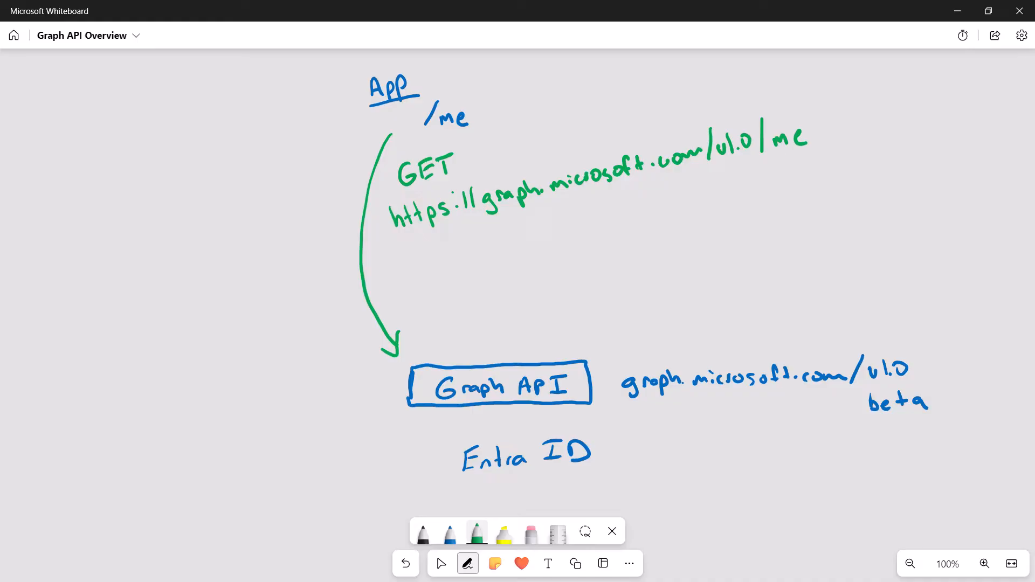
- Draw green arrows between Graph API and Entra ID, and from Graph API up to App
{"action": "left_click_drag", "start_coordinate": [436, 409], "coordinate": [458, 442]}
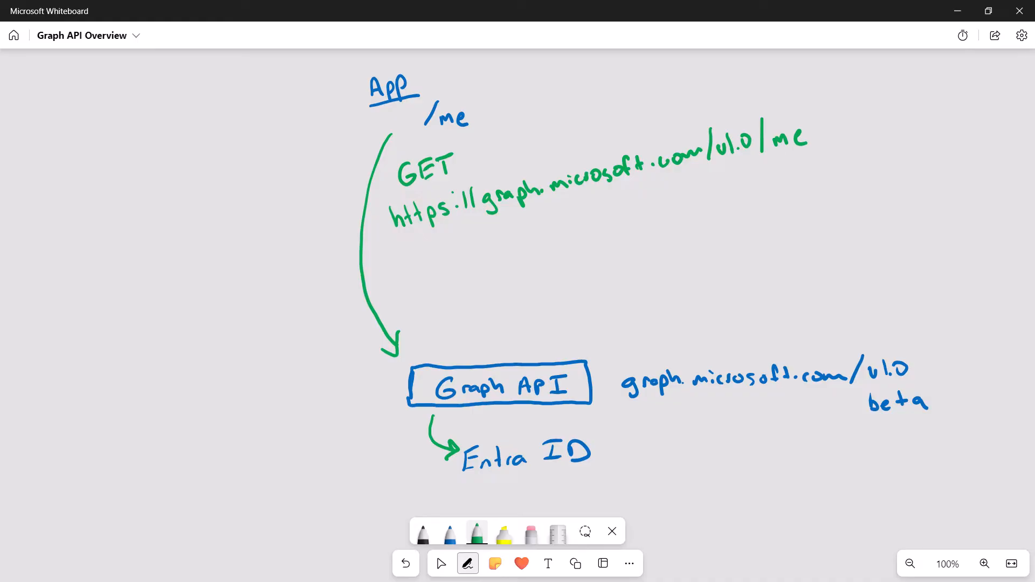
{"action": "left_click_drag", "start_coordinate": [449, 455], "coordinate": [406, 413]}
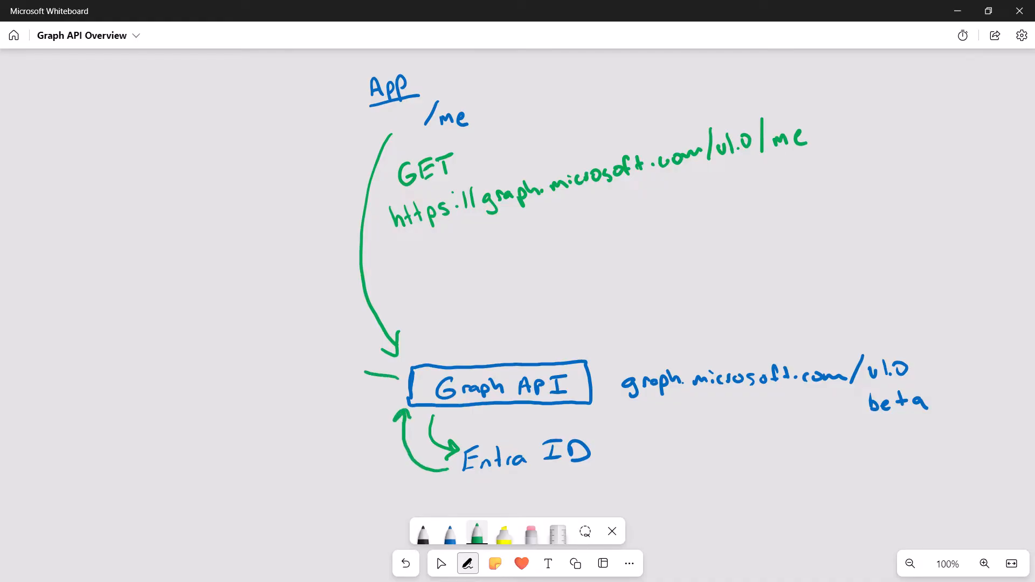
{"action": "left_click_drag", "start_coordinate": [396, 370], "coordinate": [343, 106]}
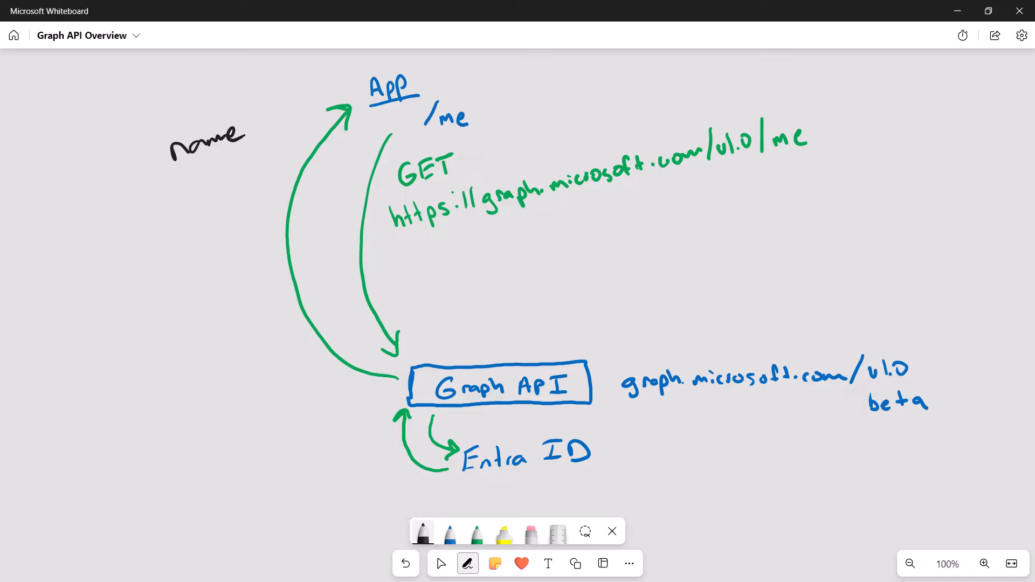
- Write the black Response list: name, company, createdDate
{"action": "left_click_drag", "start_coordinate": [179, 168], "coordinate": [231, 175]}
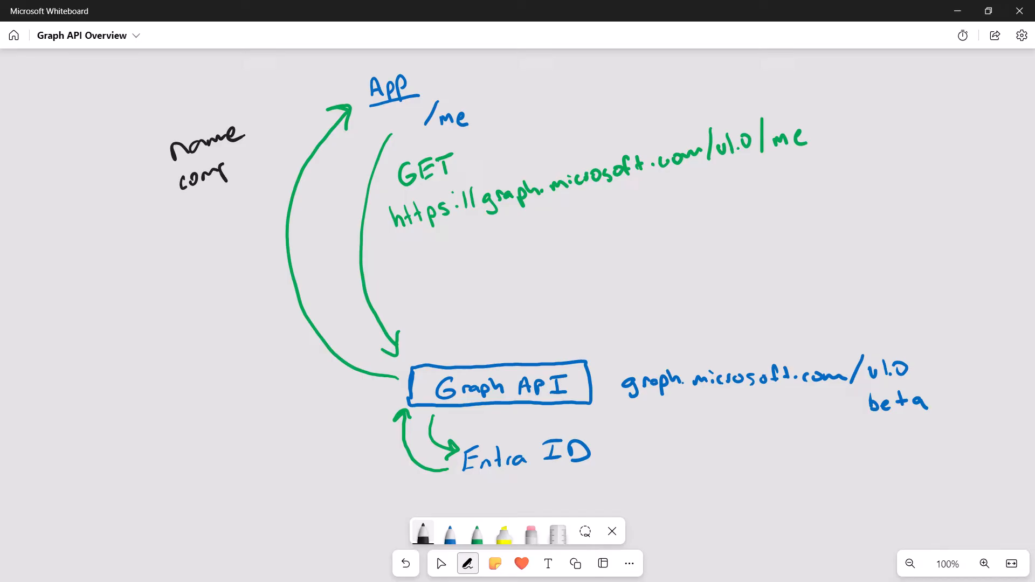
{"action": "left_click_drag", "start_coordinate": [178, 168], "coordinate": [245, 212]}
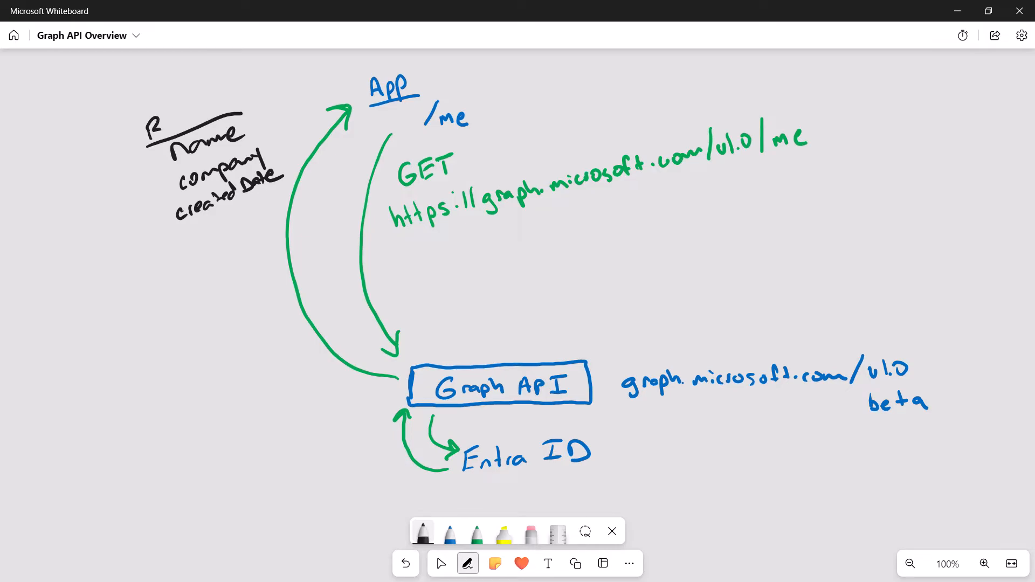
{"action": "type", "text": "esponse"}
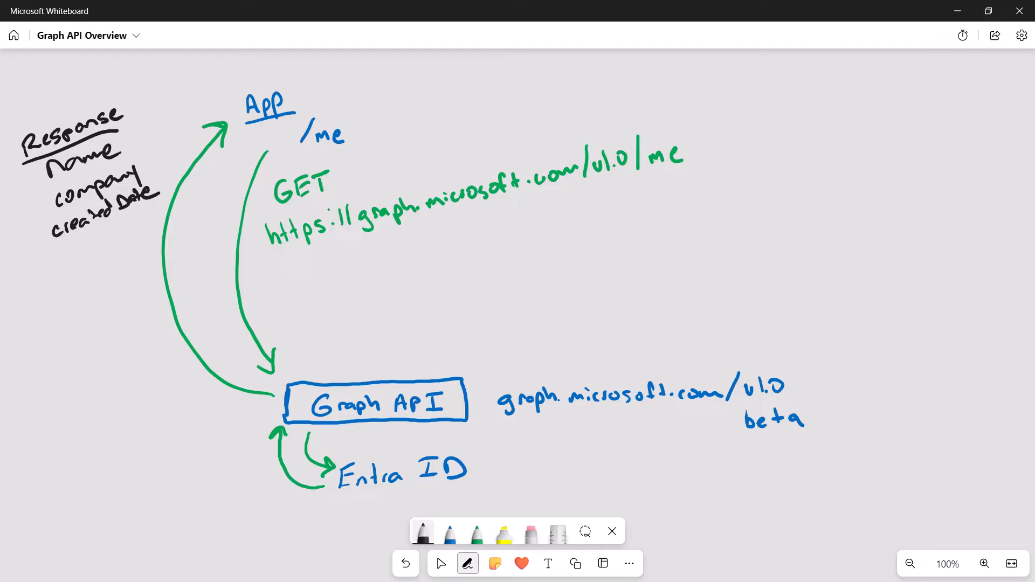
{"action": "left_click_drag", "start_coordinate": [762, 72], "coordinate": [783, 89]}
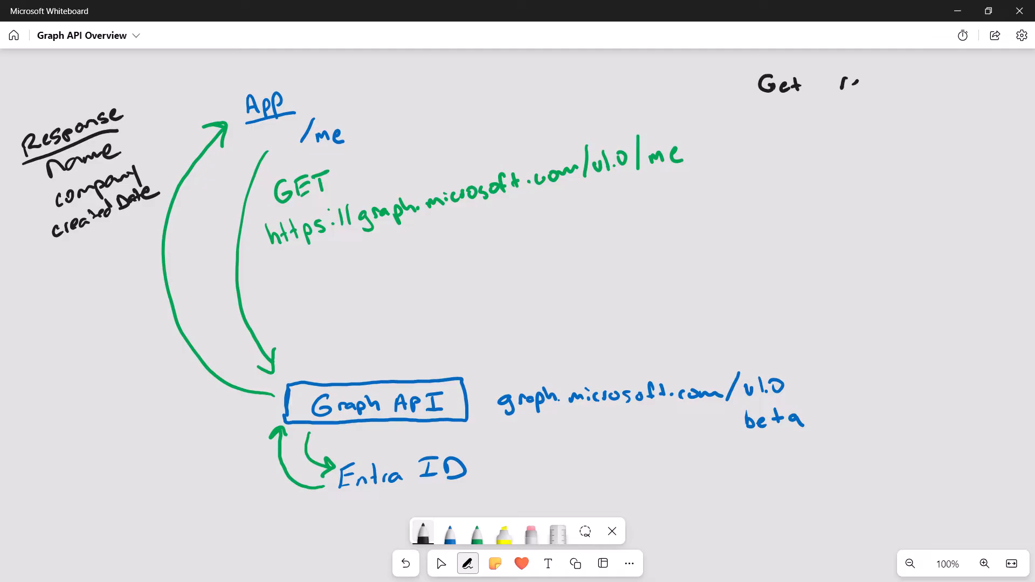
{"action": "left_click_drag", "start_coordinate": [838, 83], "coordinate": [908, 82]}
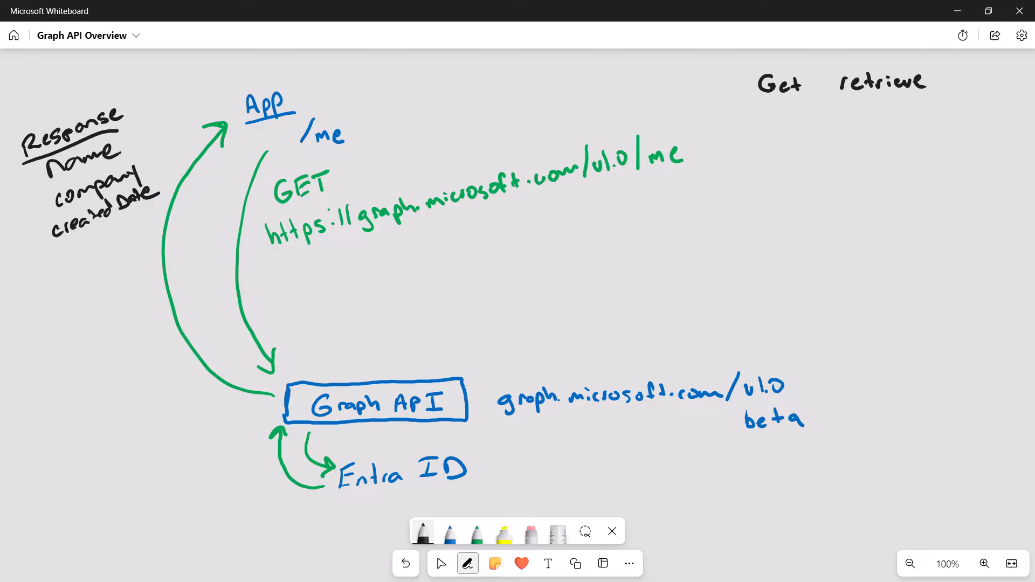
{"action": "left_click_drag", "start_coordinate": [758, 102], "coordinate": [759, 123]}
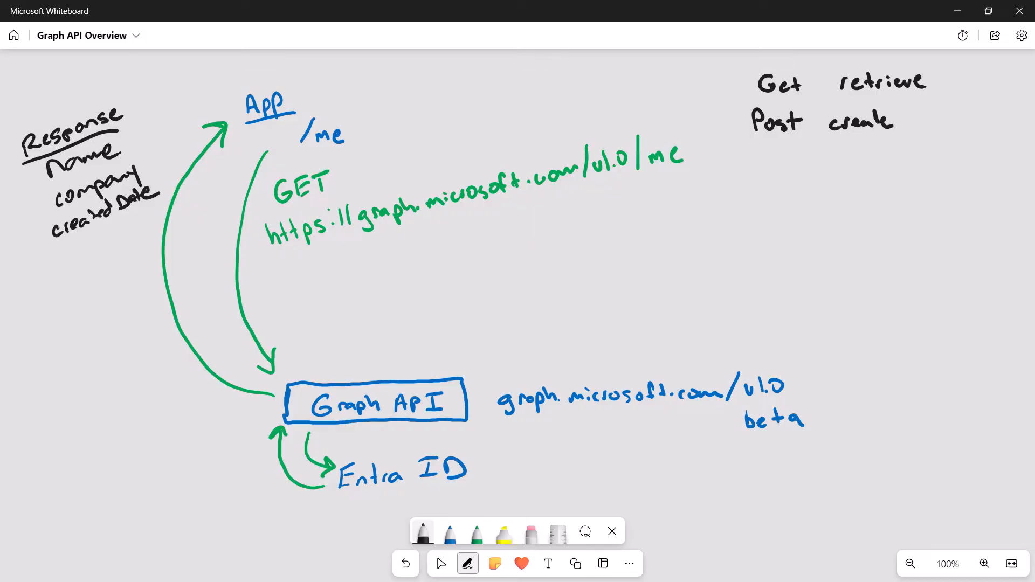
{"action": "left_click_drag", "start_coordinate": [891, 123], "coordinate": [897, 133]}
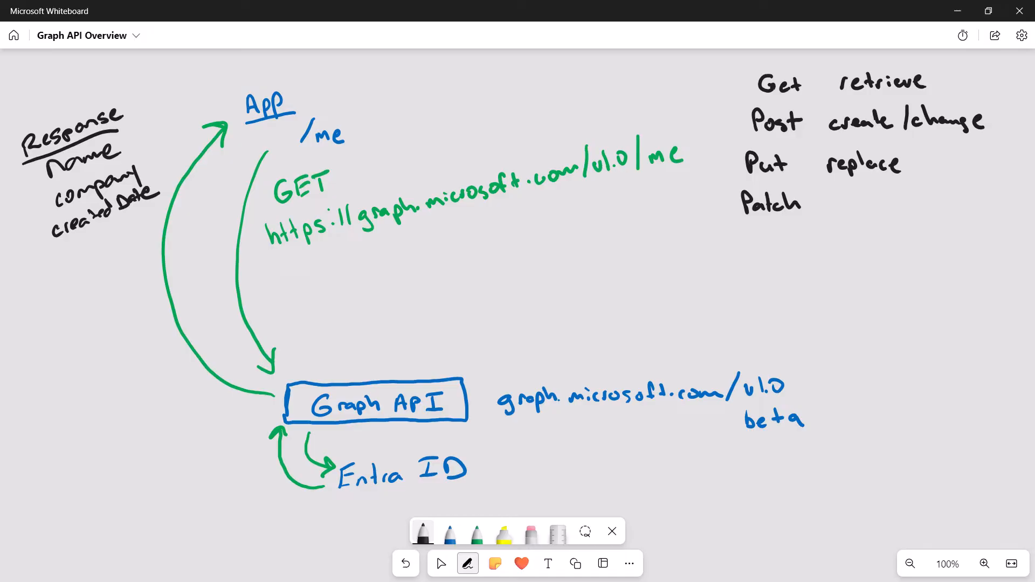
{"action": "type", "text": "mo."}
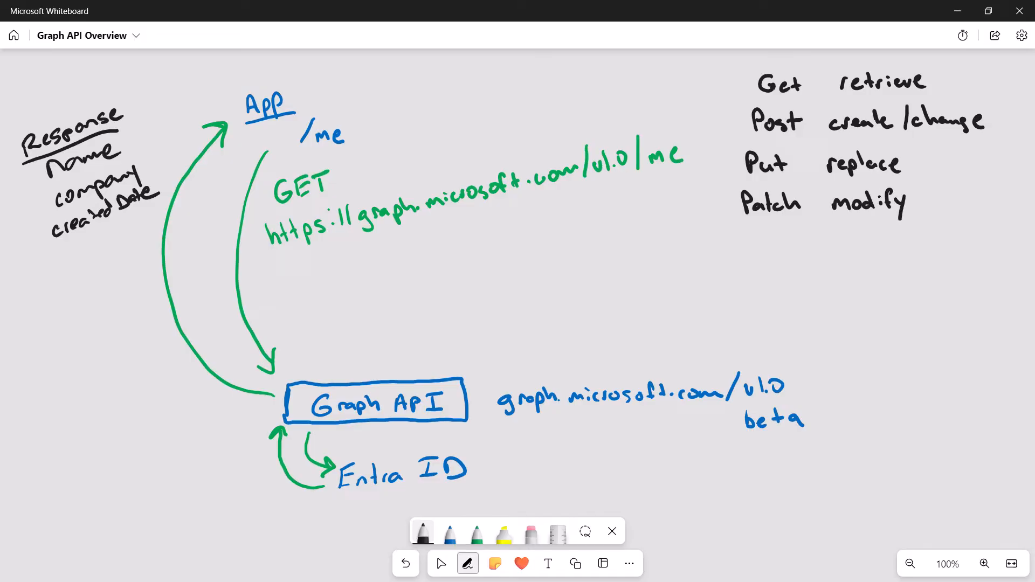
{"action": "type", "text": "De"}
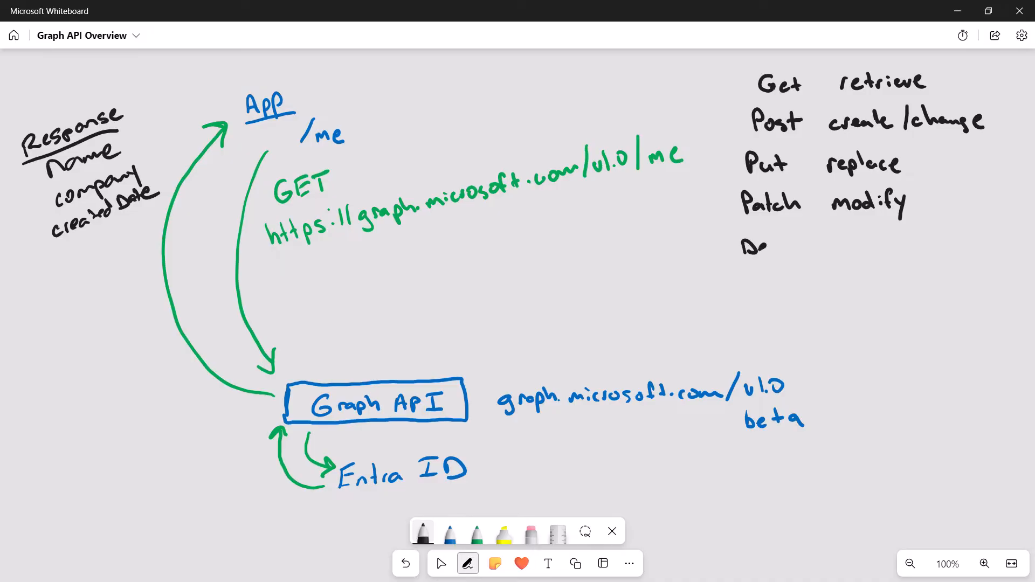
{"action": "type", "text": "Delete remove"}
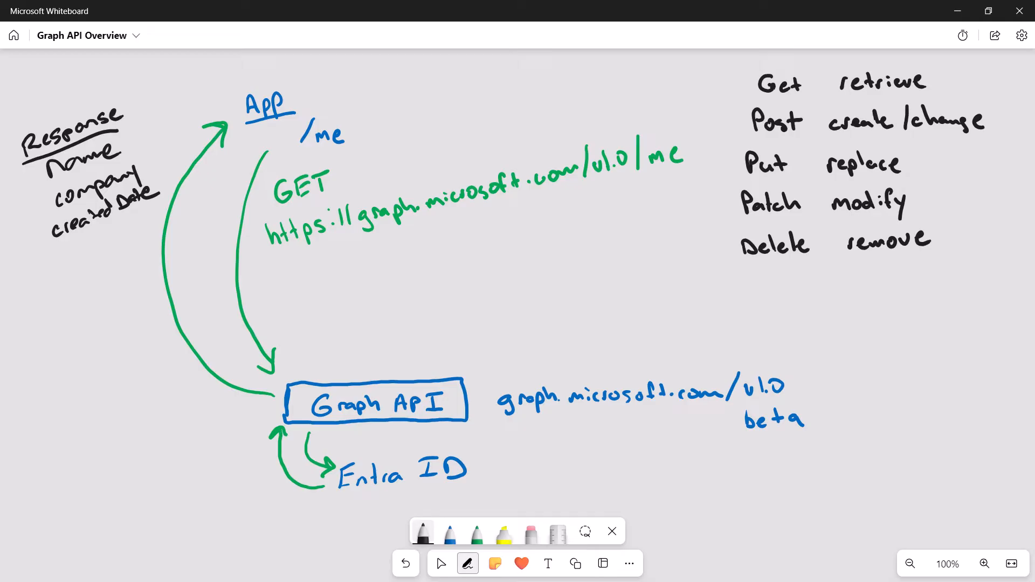
{"action": "left_click_drag", "start_coordinate": [429, 224], "coordinate": [521, 202]}
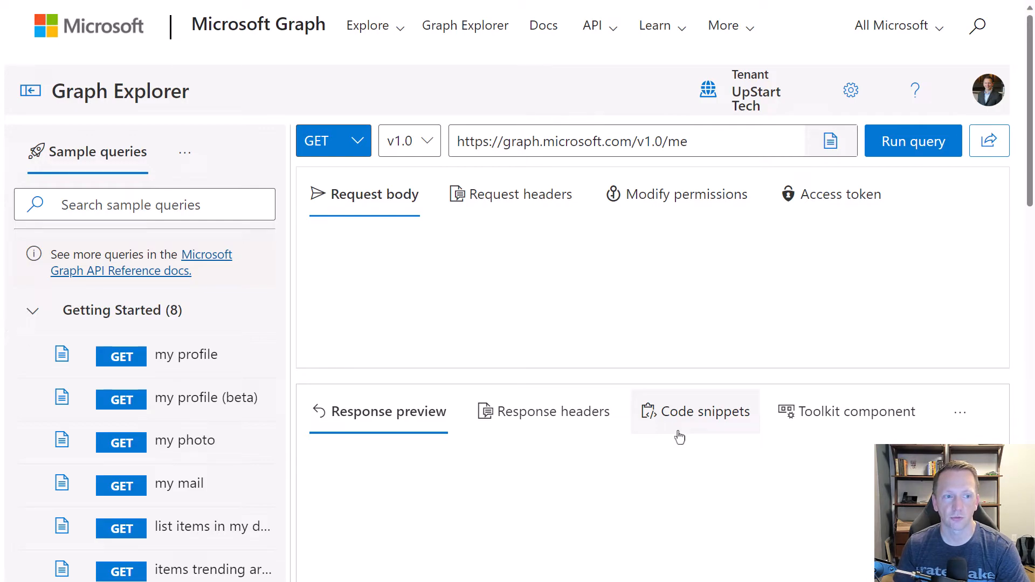
{"action": "mouse_move", "coordinate": [656, 377]}
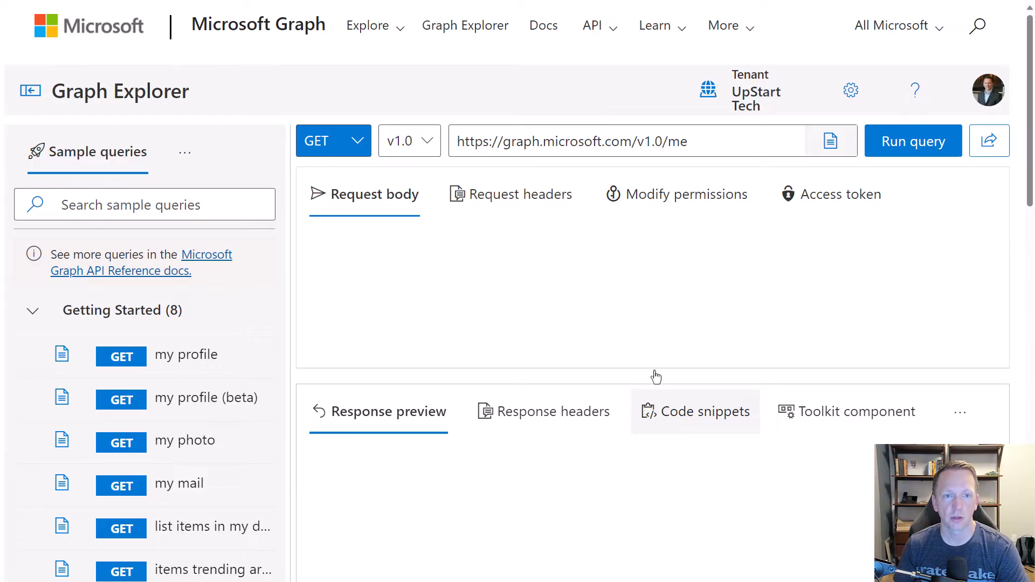
{"action": "left_click", "coordinate": [357, 141]}
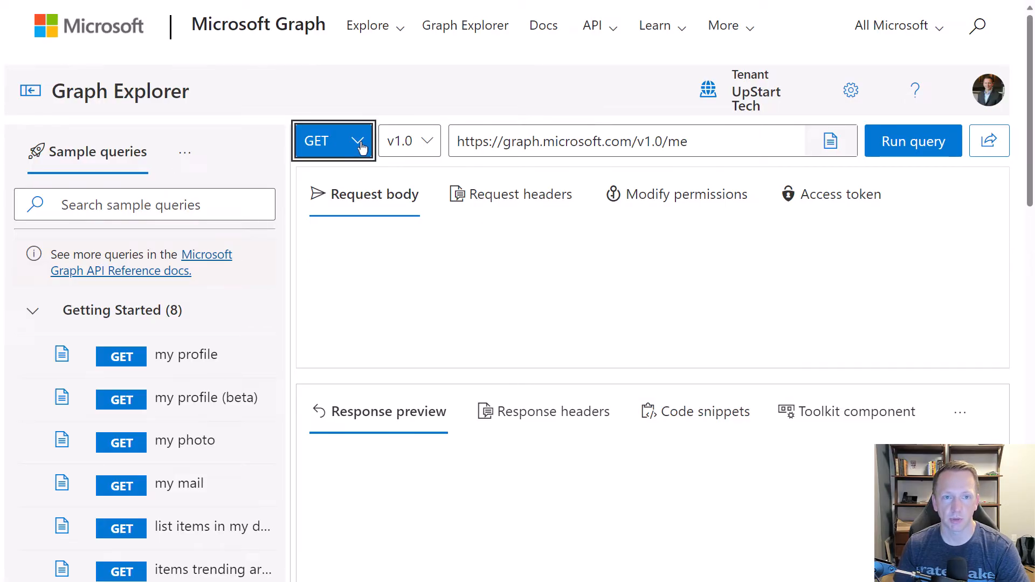
{"action": "left_click", "coordinate": [359, 141]}
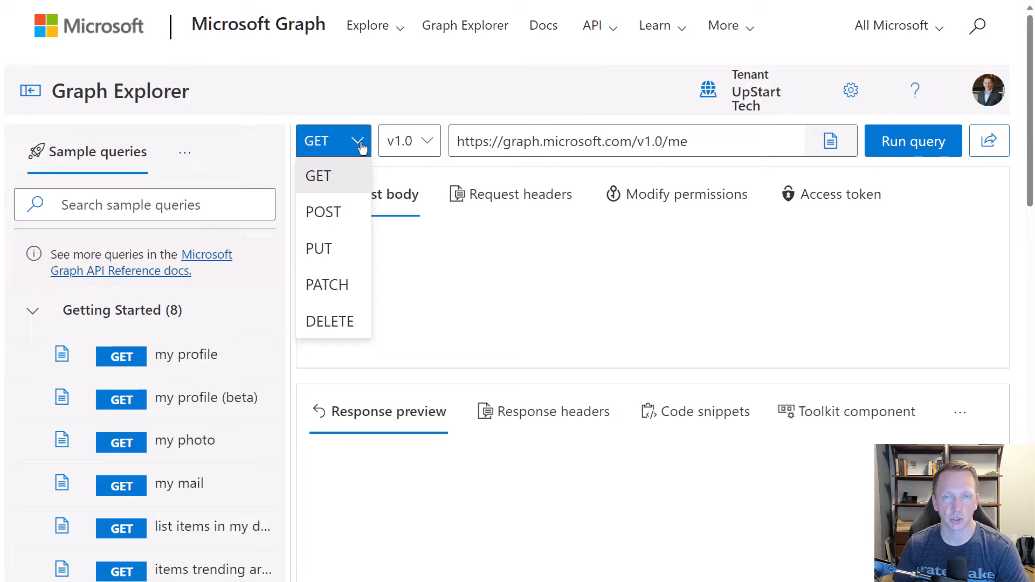
{"action": "mouse_move", "coordinate": [432, 143]}
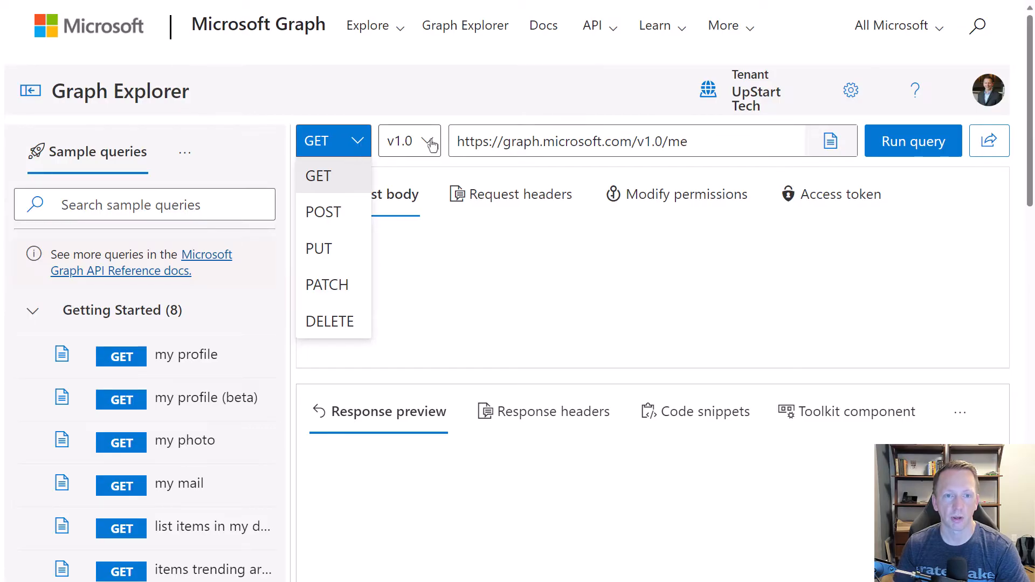
{"action": "left_click", "coordinate": [409, 141]}
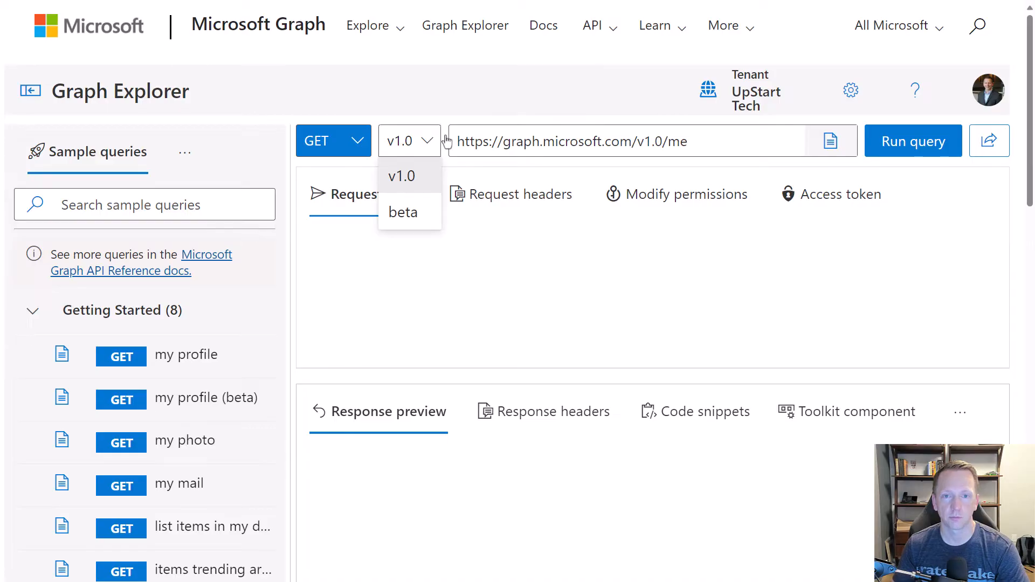
{"action": "left_click", "coordinate": [402, 176]}
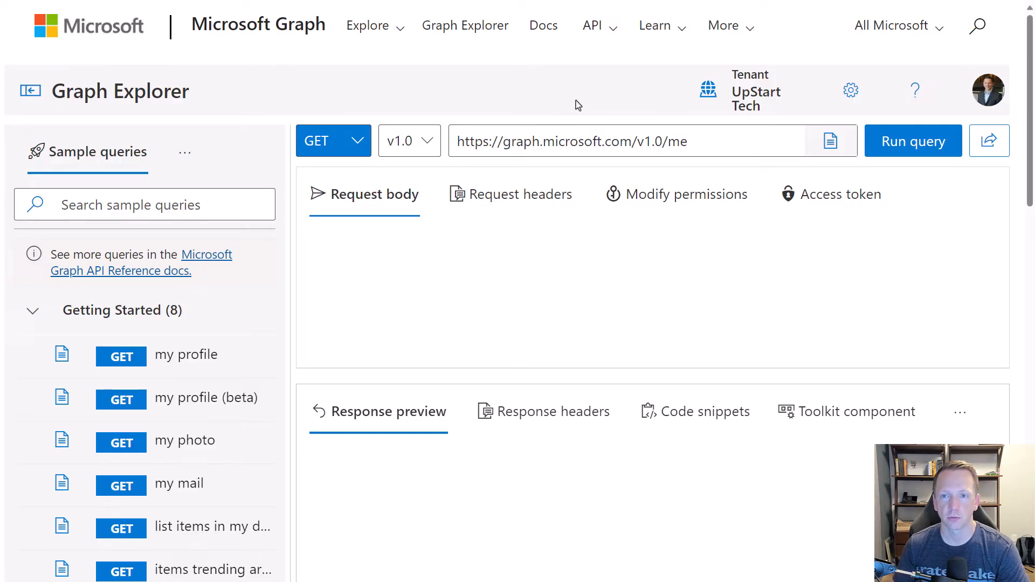
{"action": "mouse_move", "coordinate": [915, 154]}
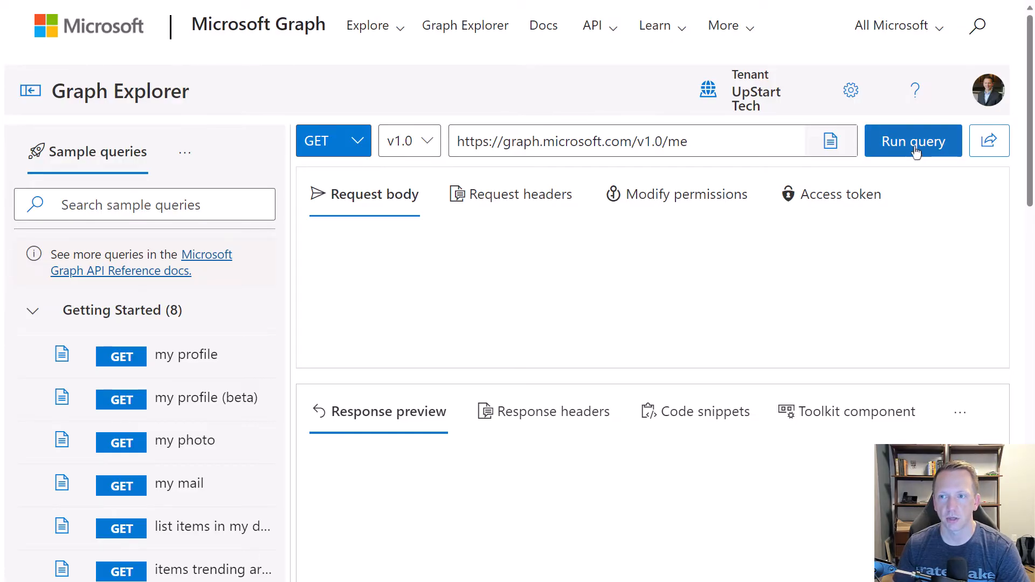
- Run the GET v1.0/me query and scroll through the 200 OK profile JSON
{"action": "left_click", "coordinate": [913, 142]}
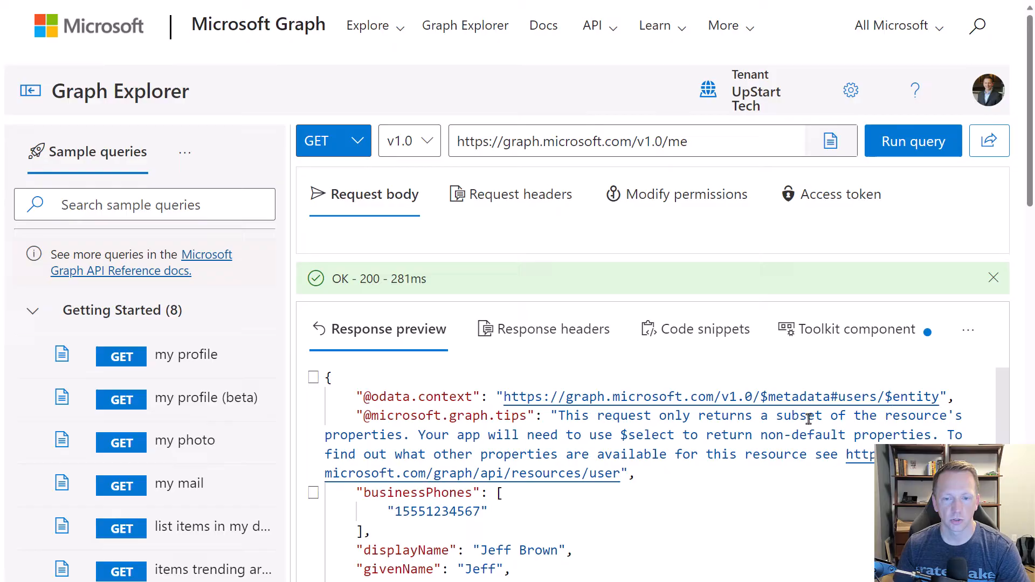
{"action": "scroll", "scroll_direction": "down", "scroll_amount": 3}
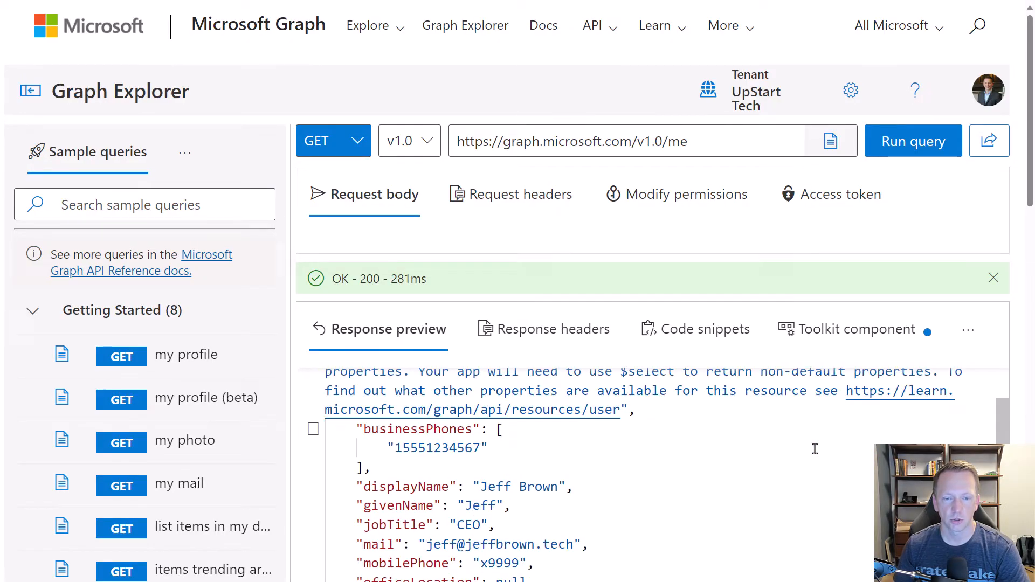
{"action": "scroll", "scroll_direction": "down", "scroll_amount": 3}
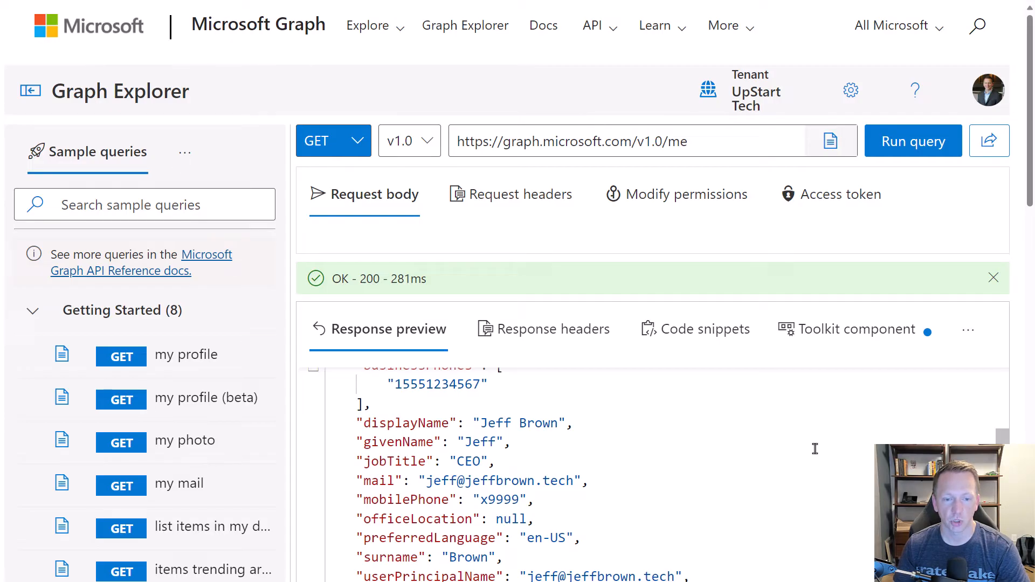
{"action": "scroll", "scroll_direction": "down", "scroll_amount": 3}
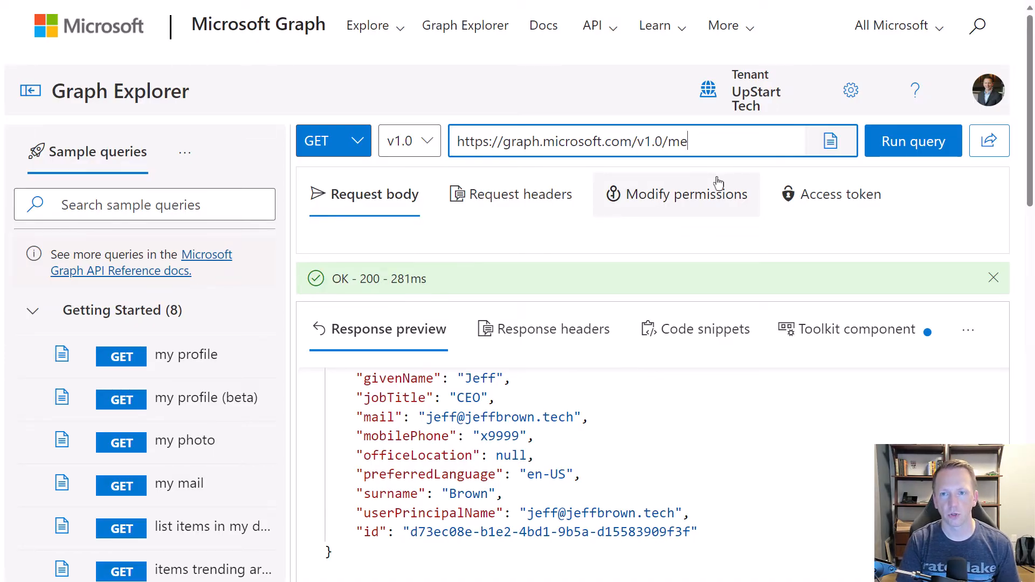
- Append ?$select=displayName,accountEnabled,userPrincipalName,createdDateTime to the /me URL using autocomplete
{"action": "type", "text": "?"}
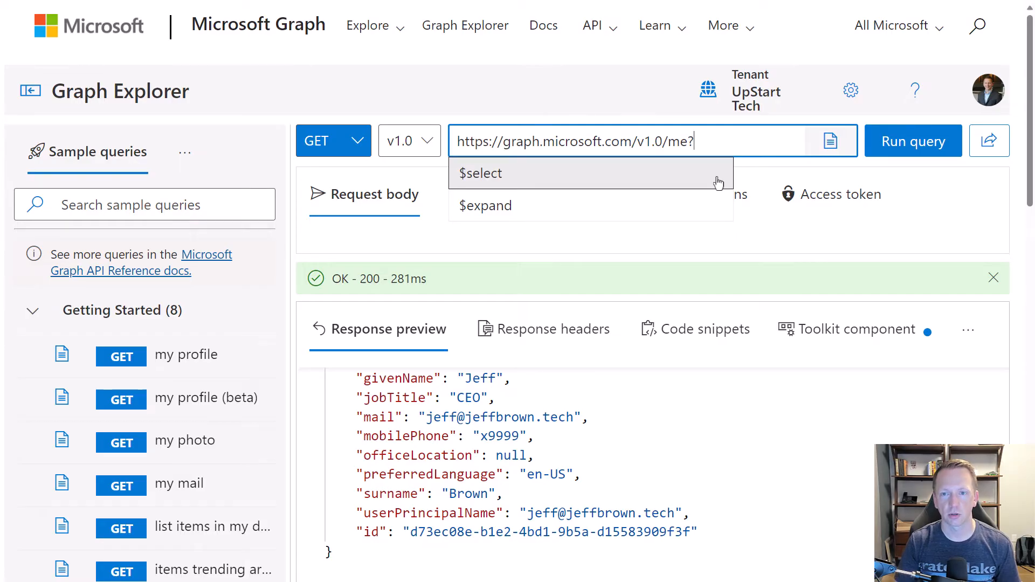
{"action": "mouse_move", "coordinate": [698, 180]}
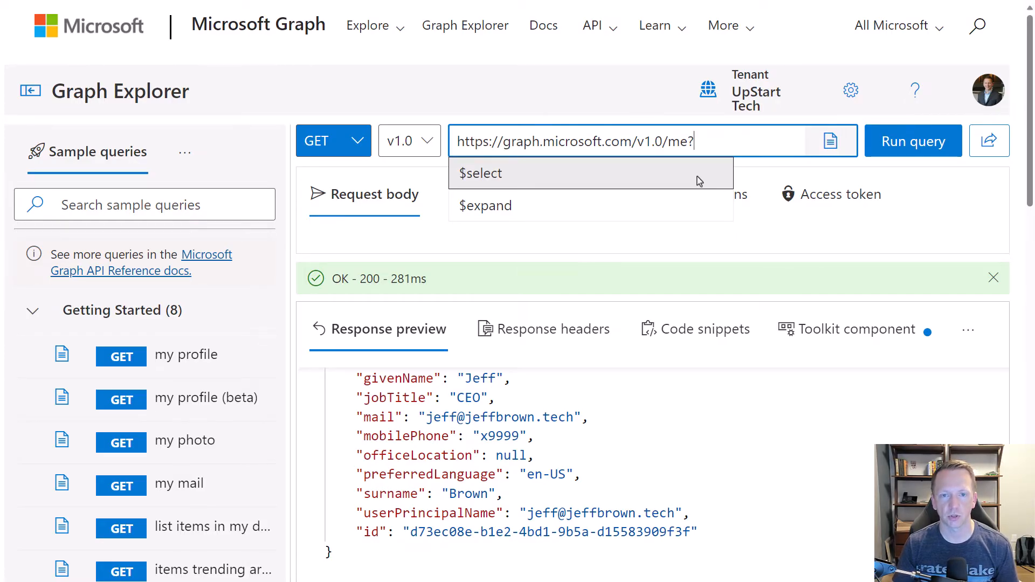
{"action": "left_click", "coordinate": [481, 173]}
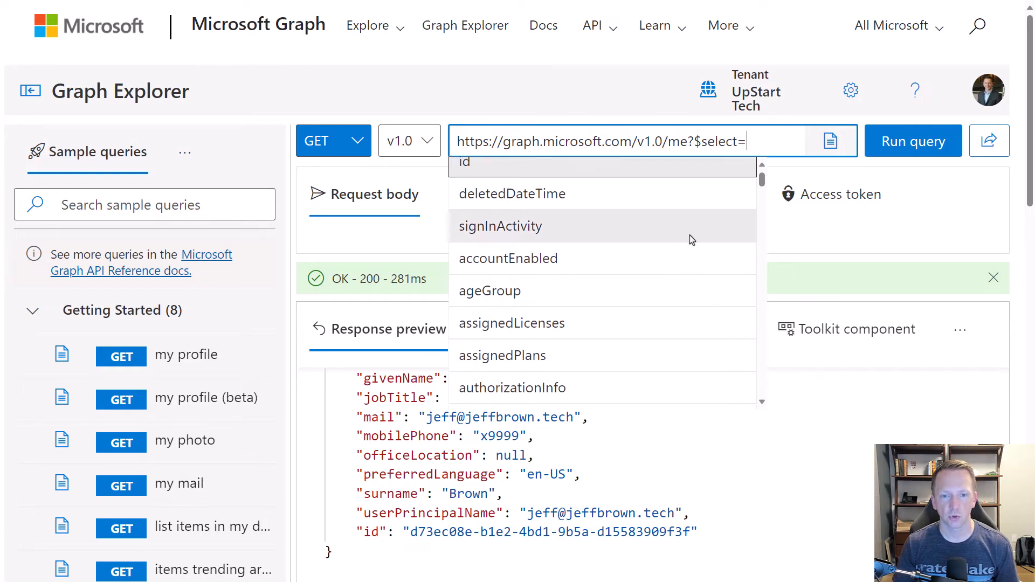
{"action": "scroll", "scroll_direction": "down", "scroll_amount": 3}
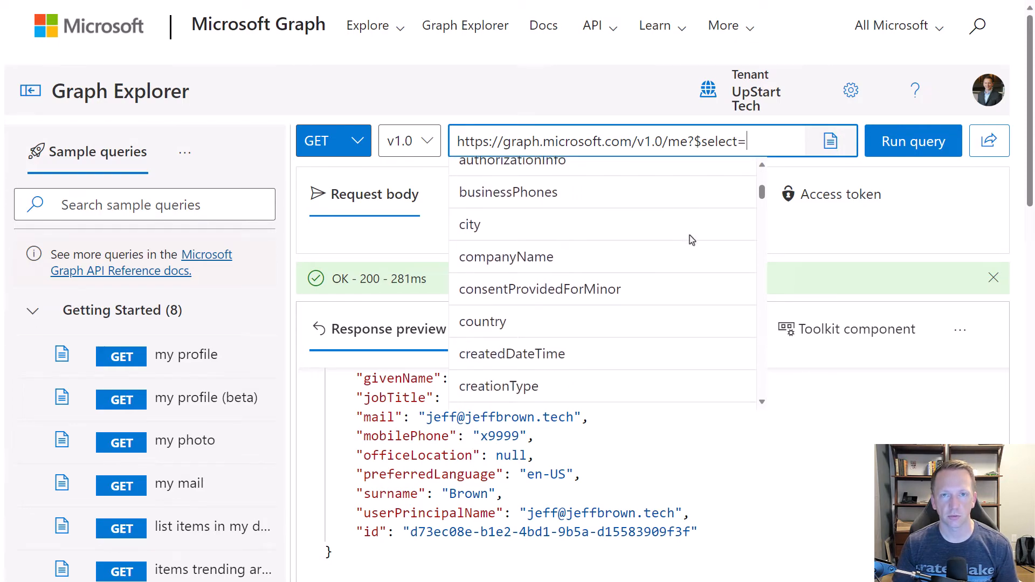
{"action": "scroll", "scroll_direction": "down", "scroll_amount": 3}
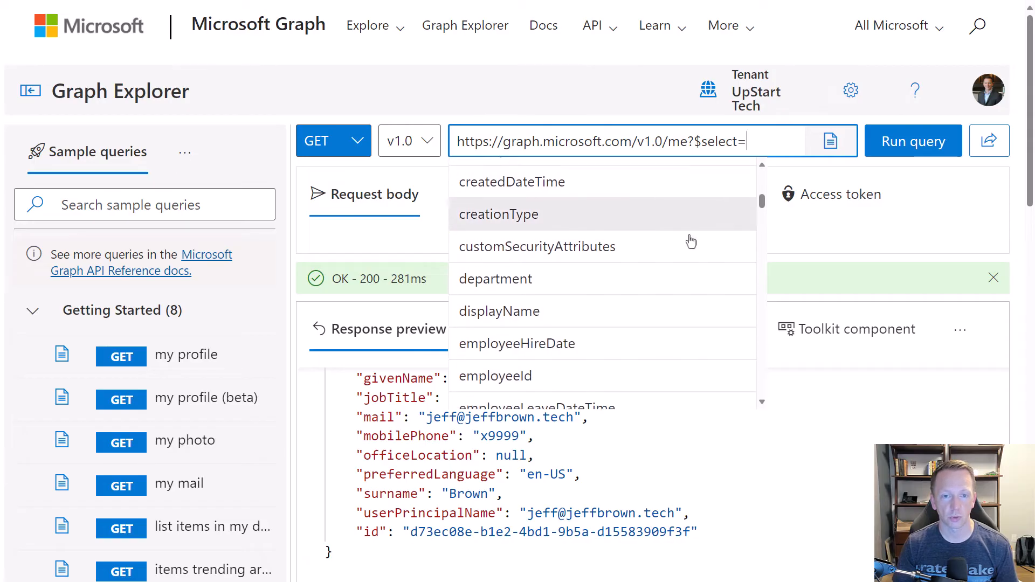
{"action": "scroll", "scroll_direction": "down", "scroll_amount": 3}
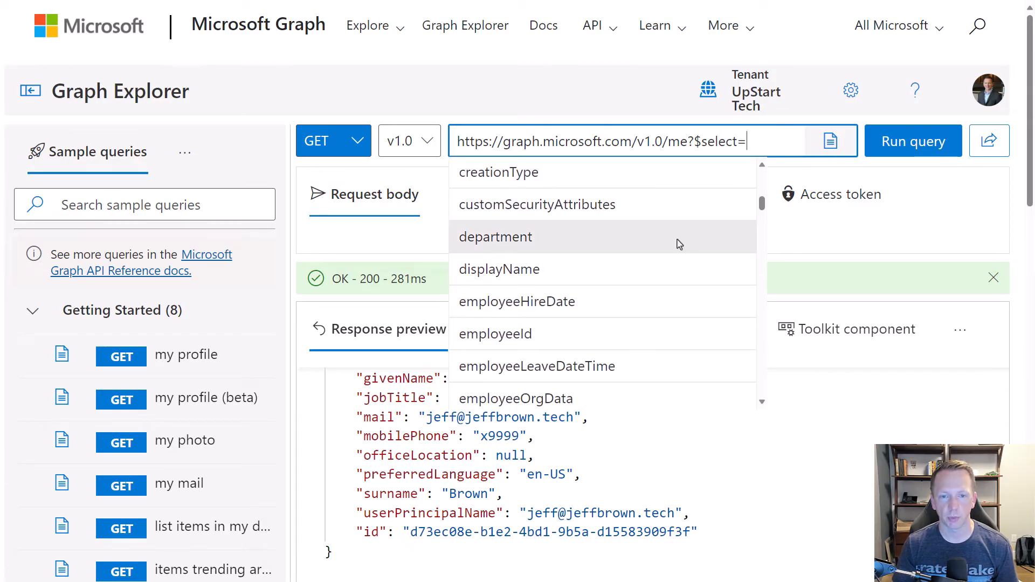
{"action": "left_click", "coordinate": [499, 269]}
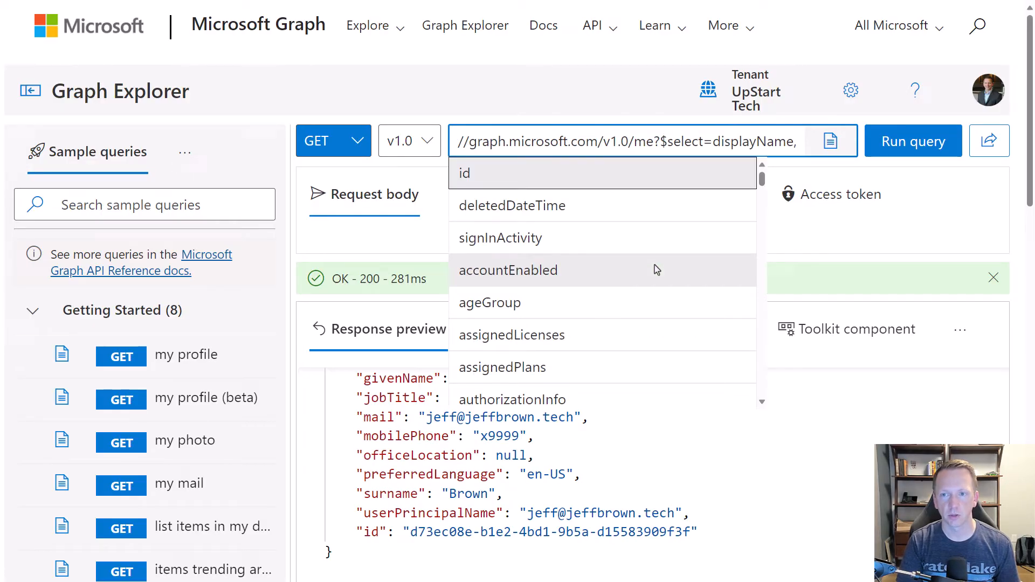
{"action": "mouse_move", "coordinate": [655, 268]}
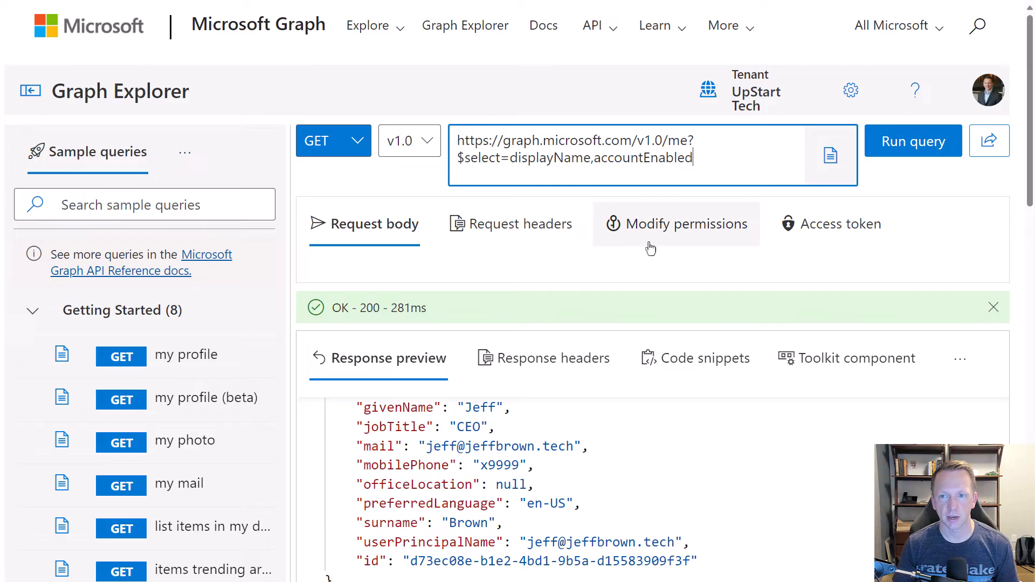
{"action": "type", "text": ",user"}
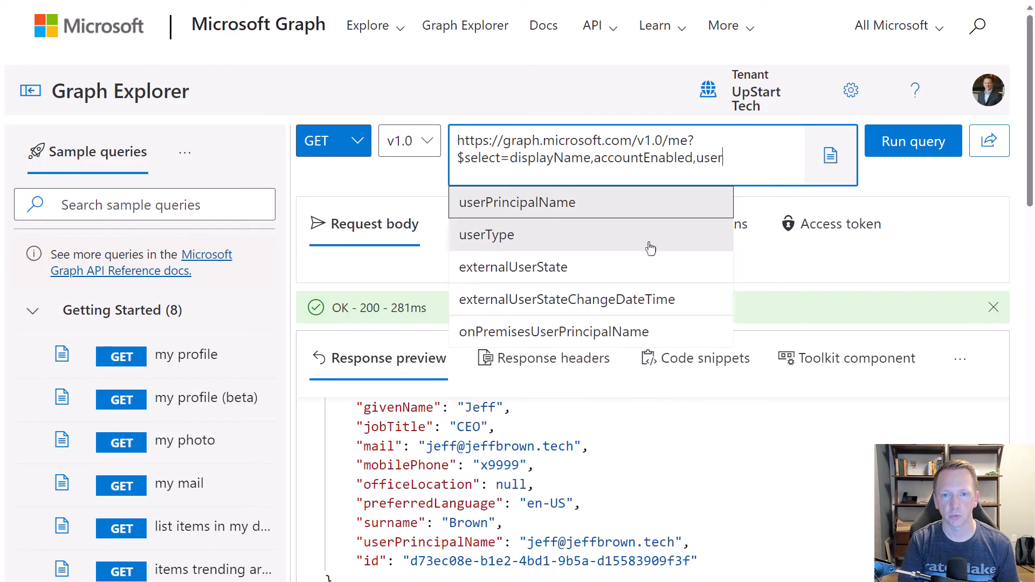
{"action": "type", "text": "PrincipalName"}
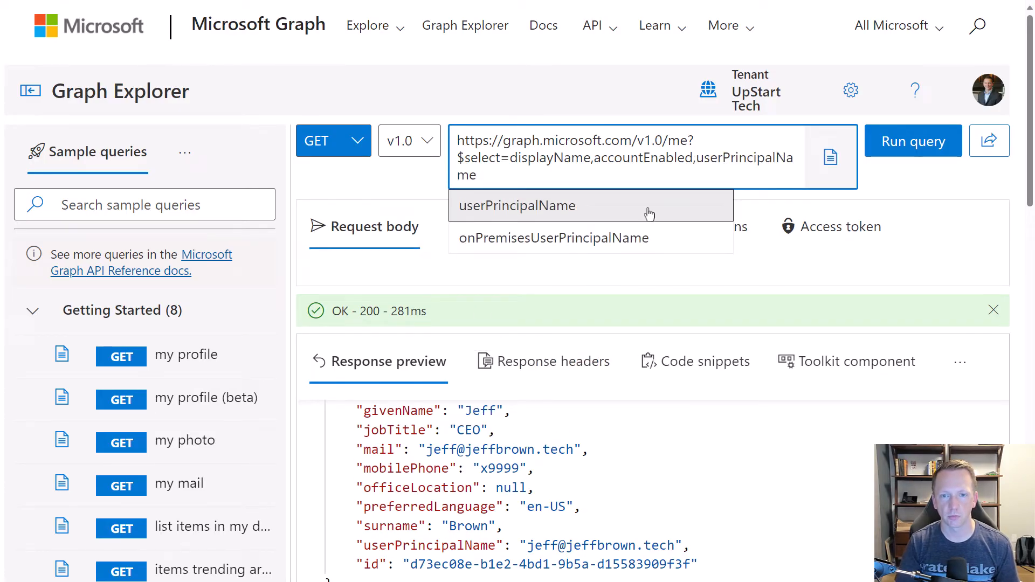
{"action": "type", "text": ",cre"}
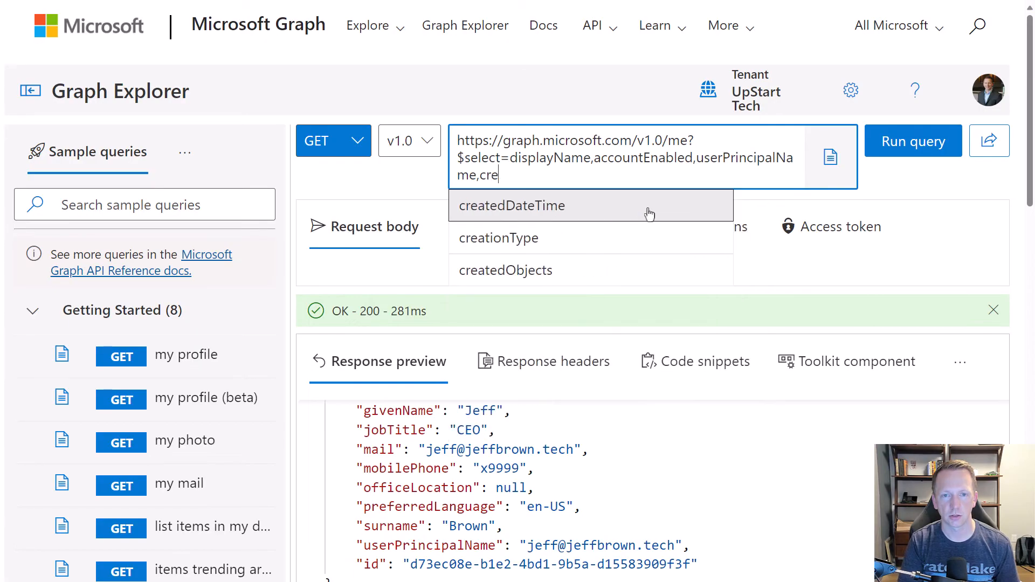
{"action": "left_click", "coordinate": [511, 205]}
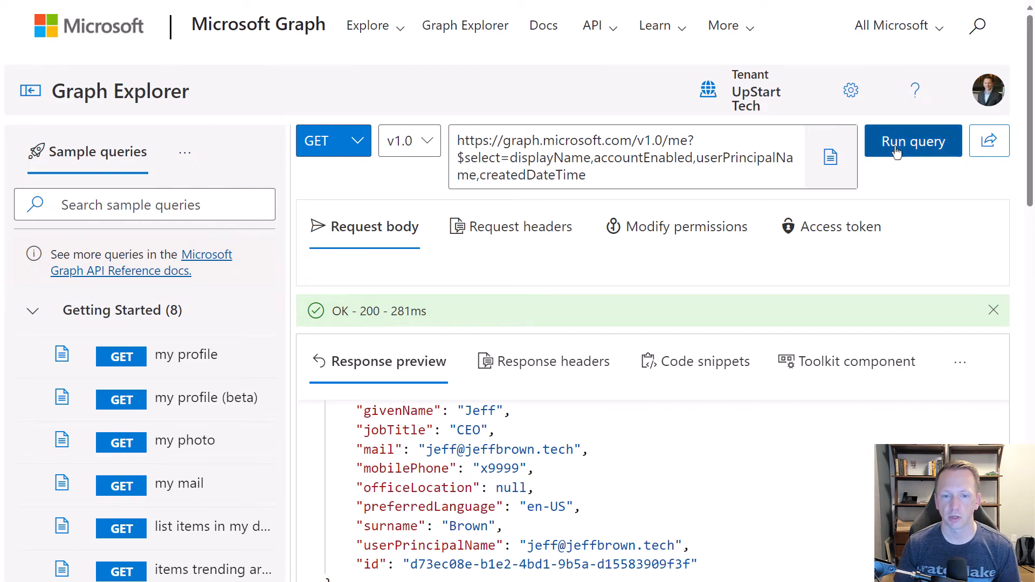
- Run the $select query on /me, returning 200 OK with only the four properties
{"action": "left_click", "coordinate": [913, 141]}
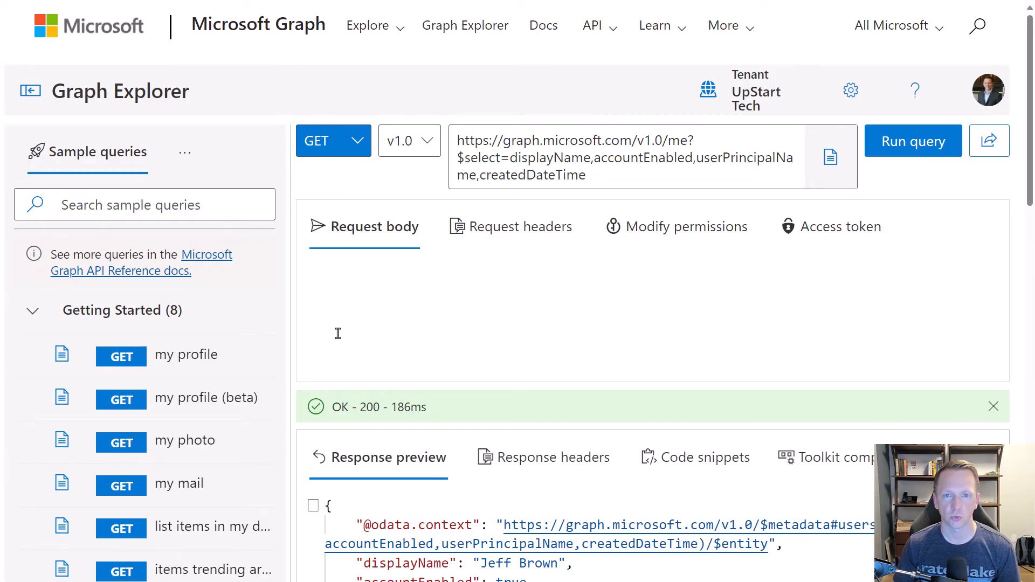
{"action": "mouse_move", "coordinate": [484, 263]}
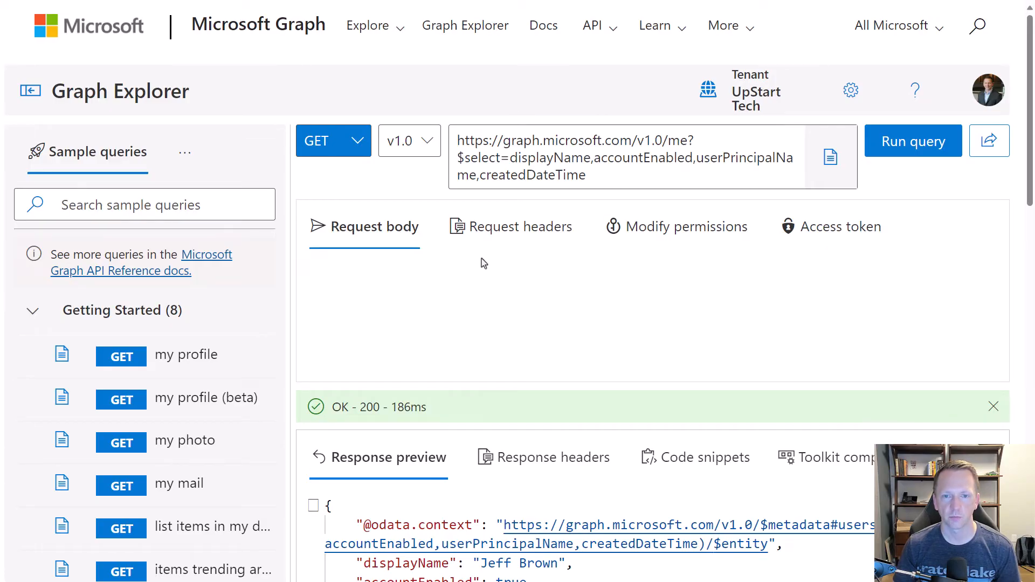
- Show the Request headers tab, which has empty Key and Value fields
{"action": "left_click", "coordinate": [520, 226]}
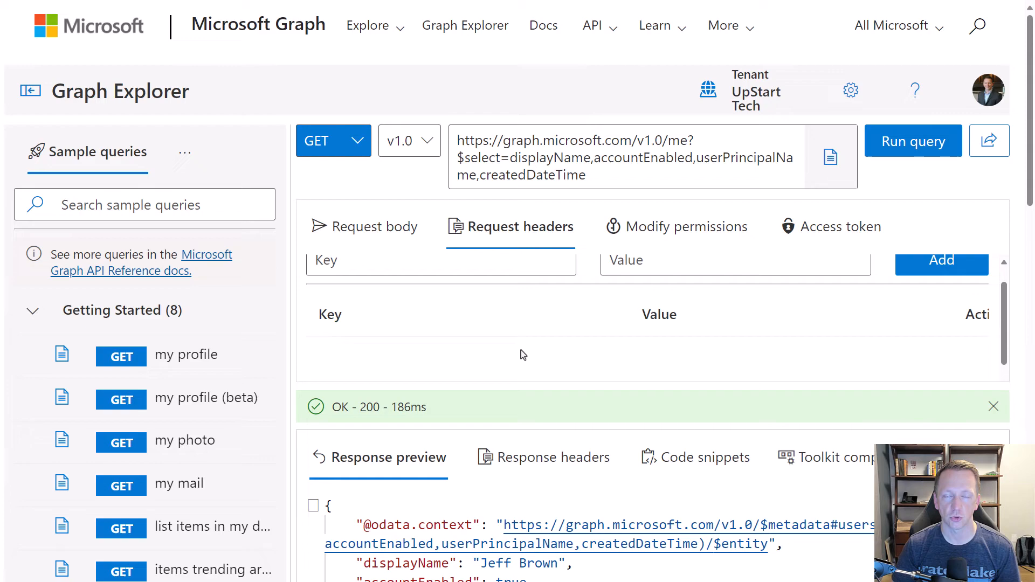
{"action": "mouse_move", "coordinate": [676, 238]}
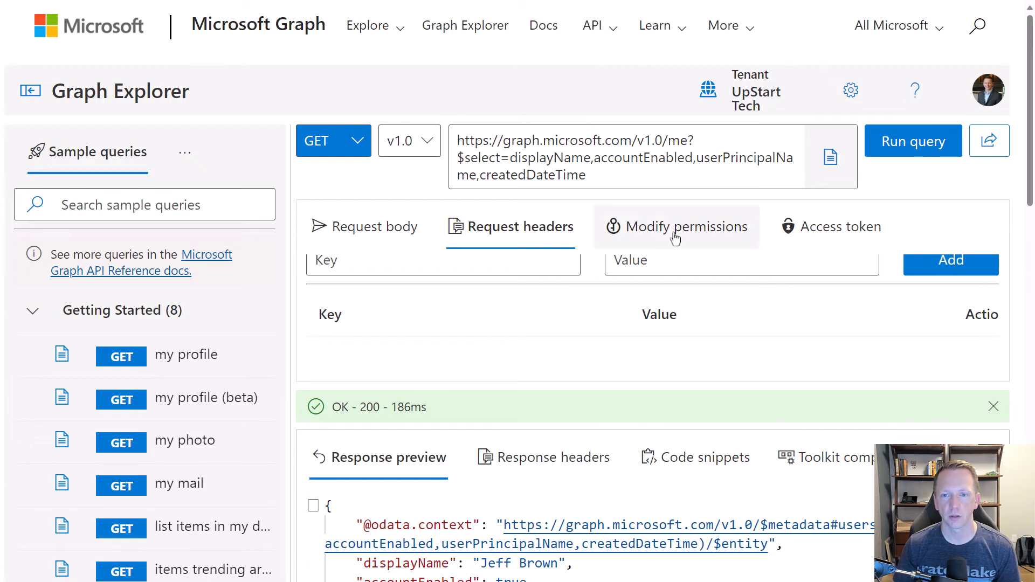
- Review the query's required permissions in Modify permissions, then view the Access token
{"action": "left_click", "coordinate": [686, 227]}
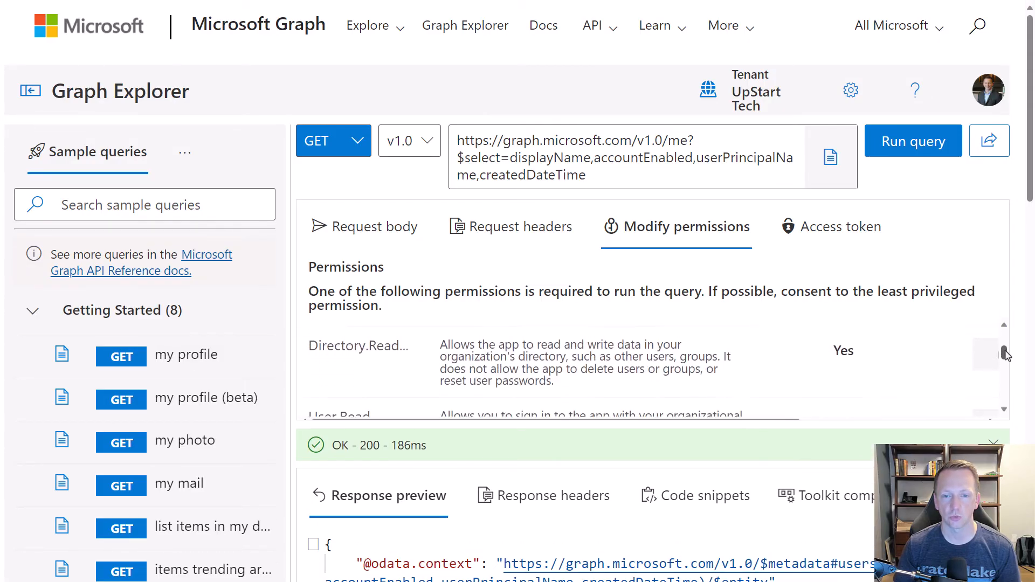
{"action": "scroll", "scroll_direction": "down", "scroll_amount": 3}
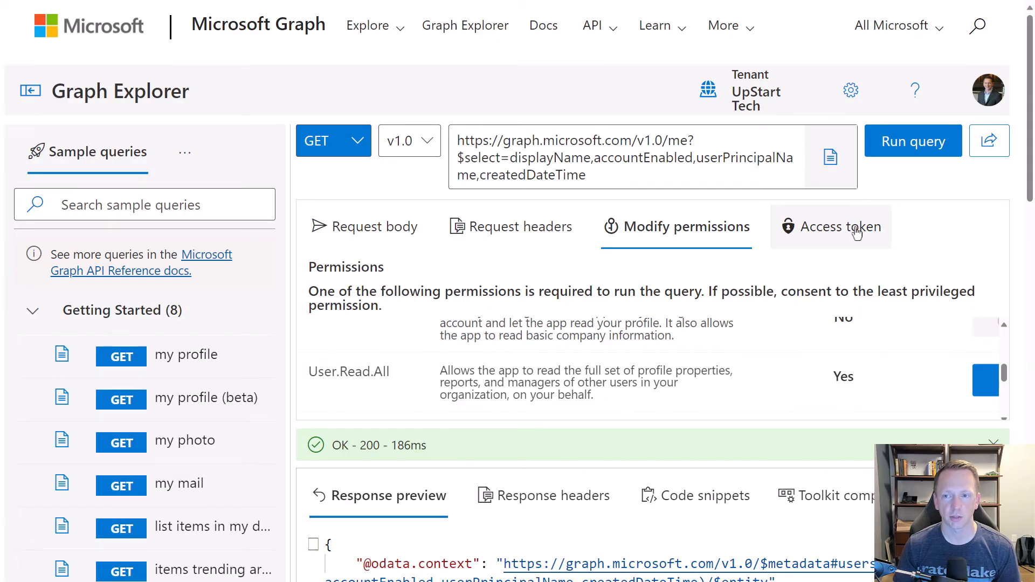
{"action": "left_click", "coordinate": [841, 226]}
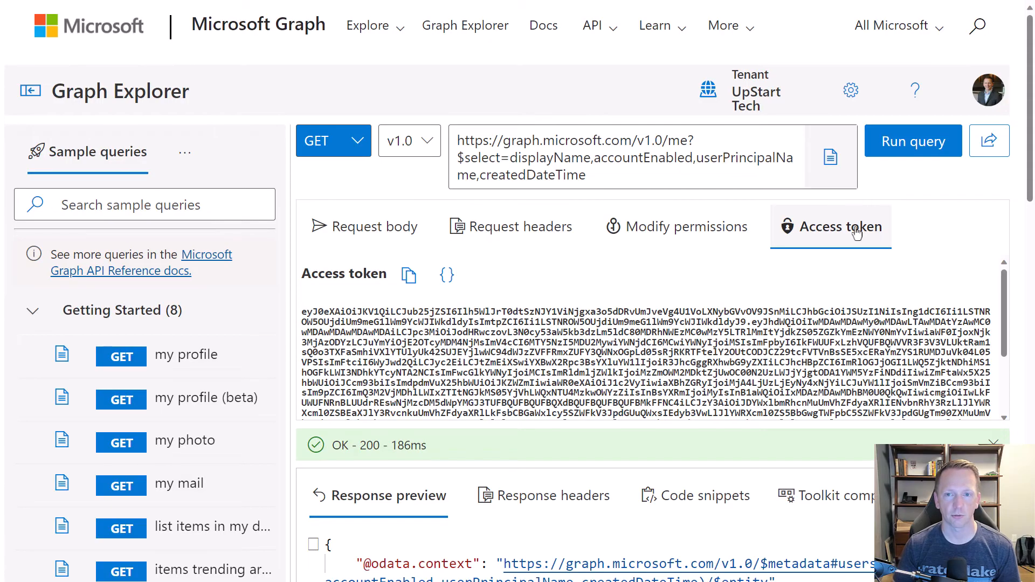
- Append department to the $select list, then switch to the Request body panel
{"action": "left_click", "coordinate": [630, 175]}
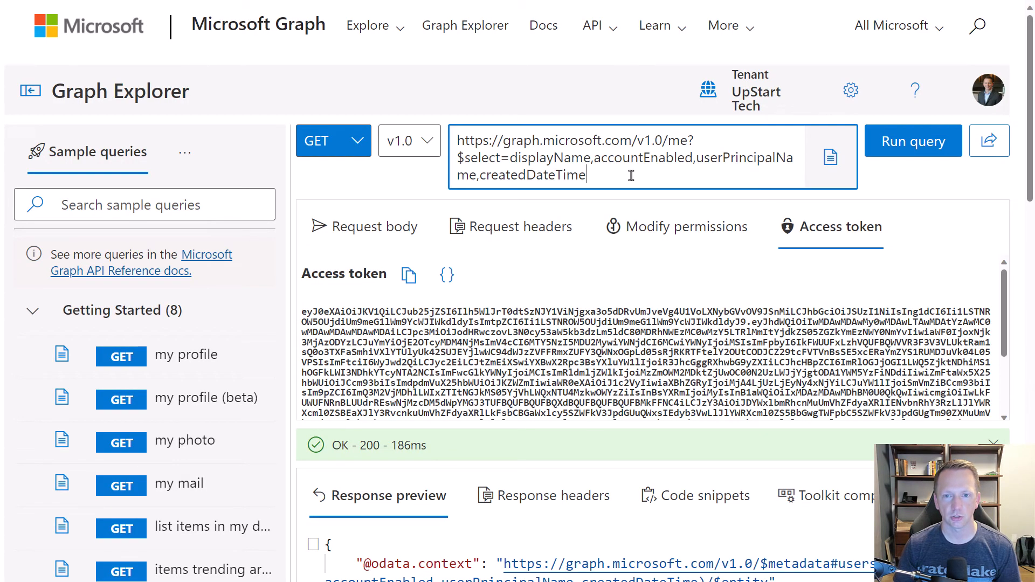
{"action": "type", "text": ",department"}
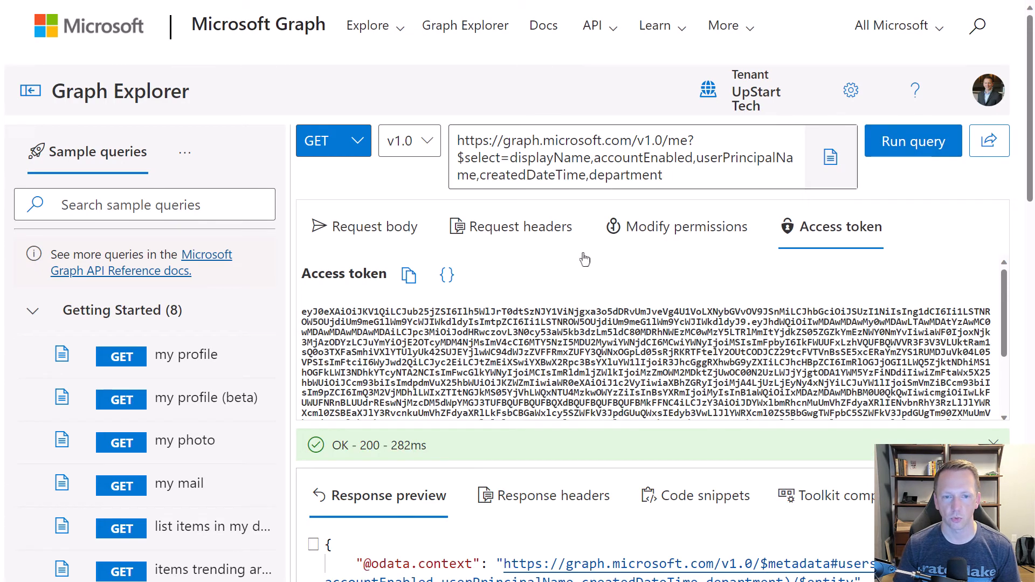
{"action": "left_click", "coordinate": [375, 226]}
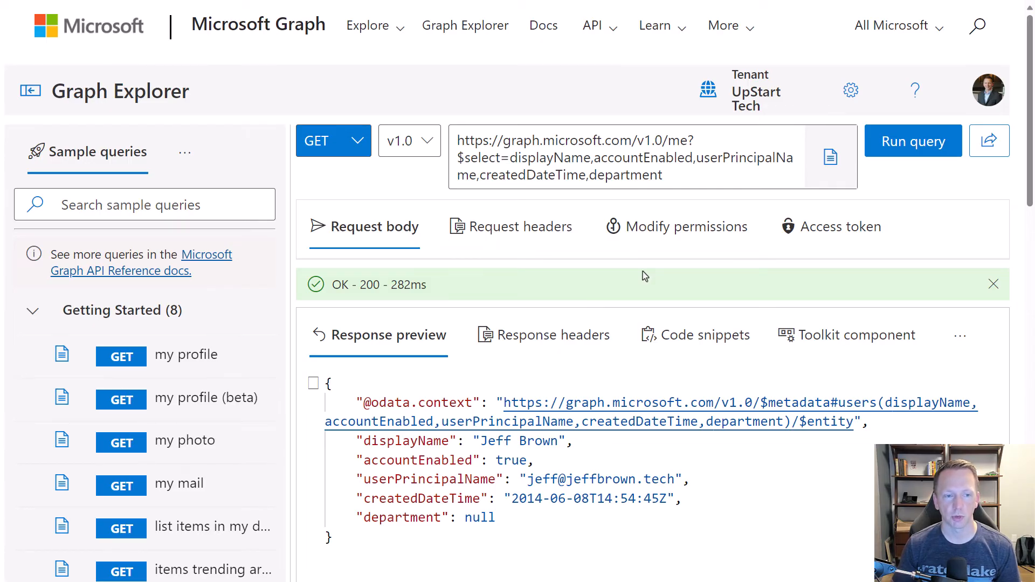
- Collapse the Getting Started sample group and scroll down to the Users category
{"action": "left_click", "coordinate": [32, 311]}
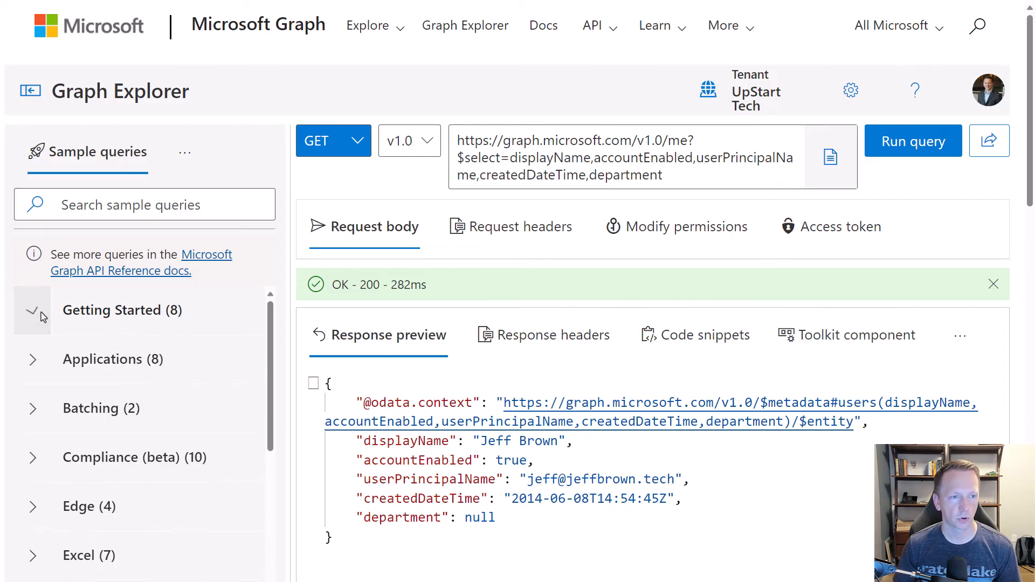
{"action": "scroll", "scroll_direction": "down", "scroll_amount": 3}
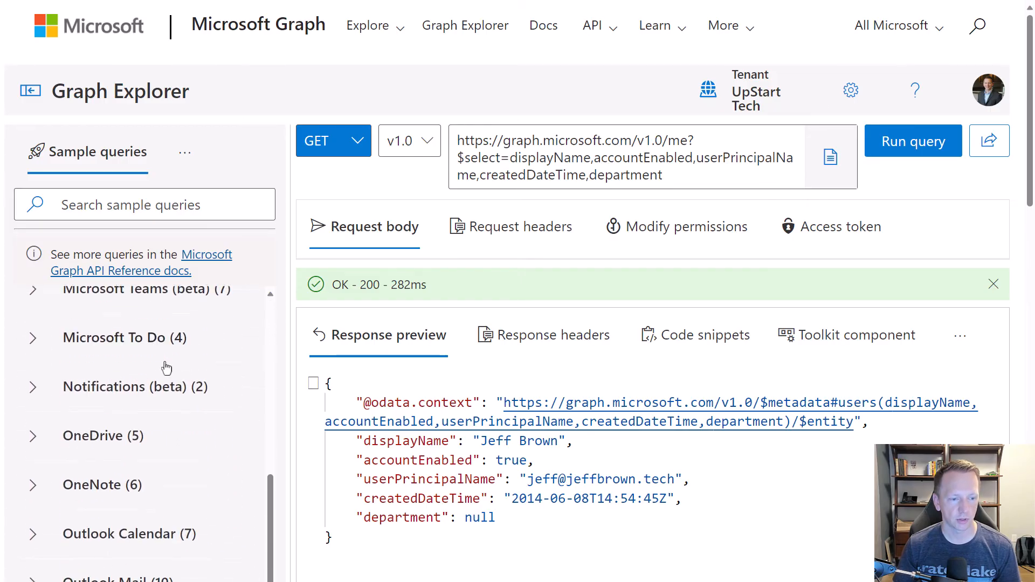
{"action": "scroll", "scroll_direction": "down", "scroll_amount": 3}
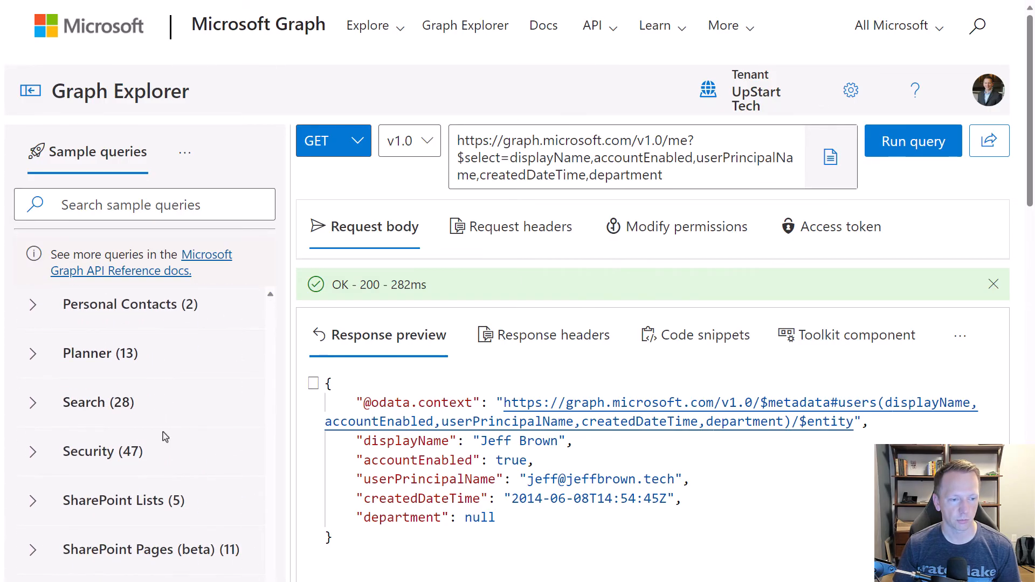
{"action": "scroll", "scroll_direction": "down", "scroll_amount": 3}
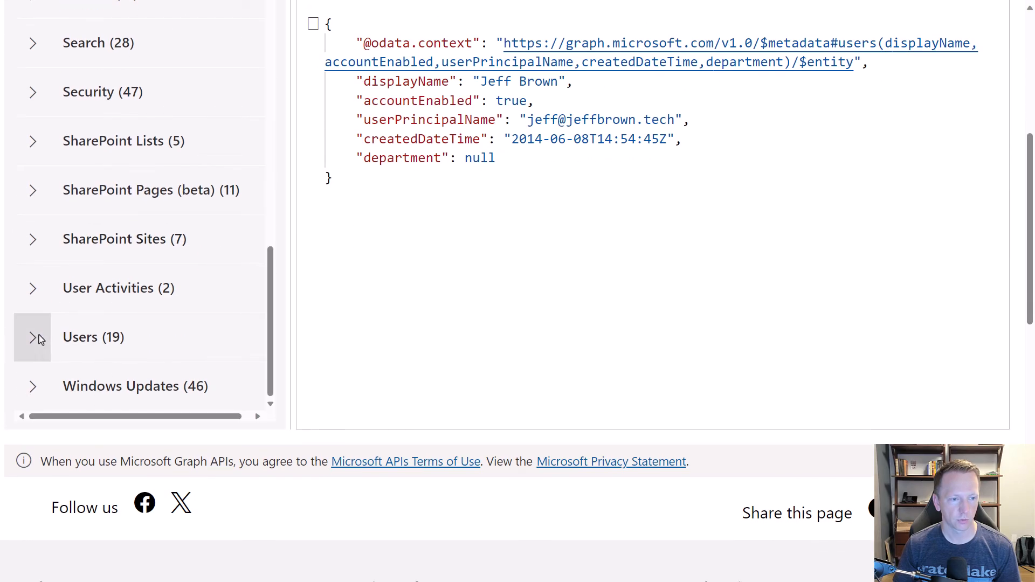
- Expand the Users samples and widen the sidebar to show GET me and PATCH me
{"action": "left_click", "coordinate": [33, 337]}
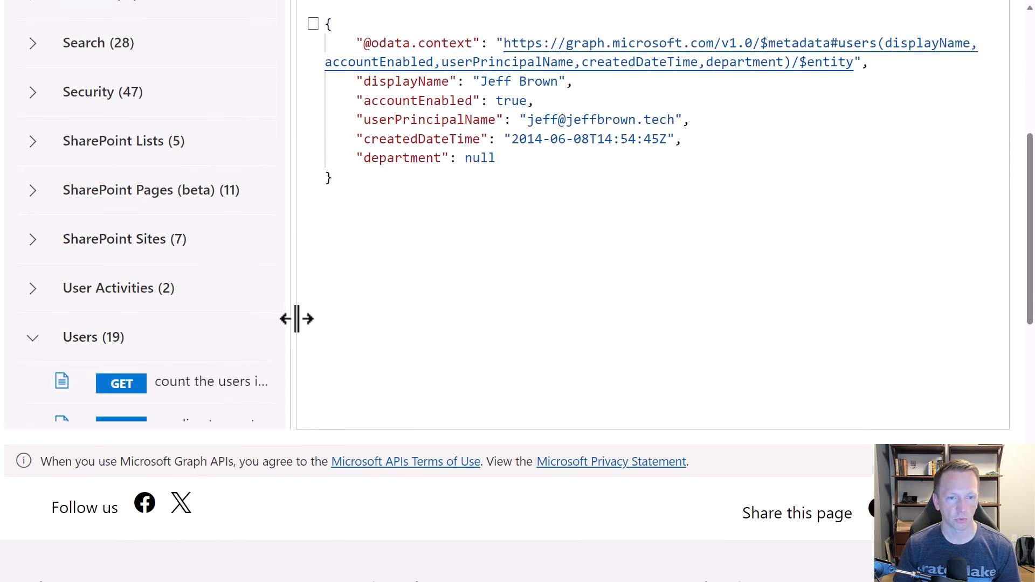
{"action": "left_click_drag", "start_coordinate": [294, 319], "coordinate": [376, 318]}
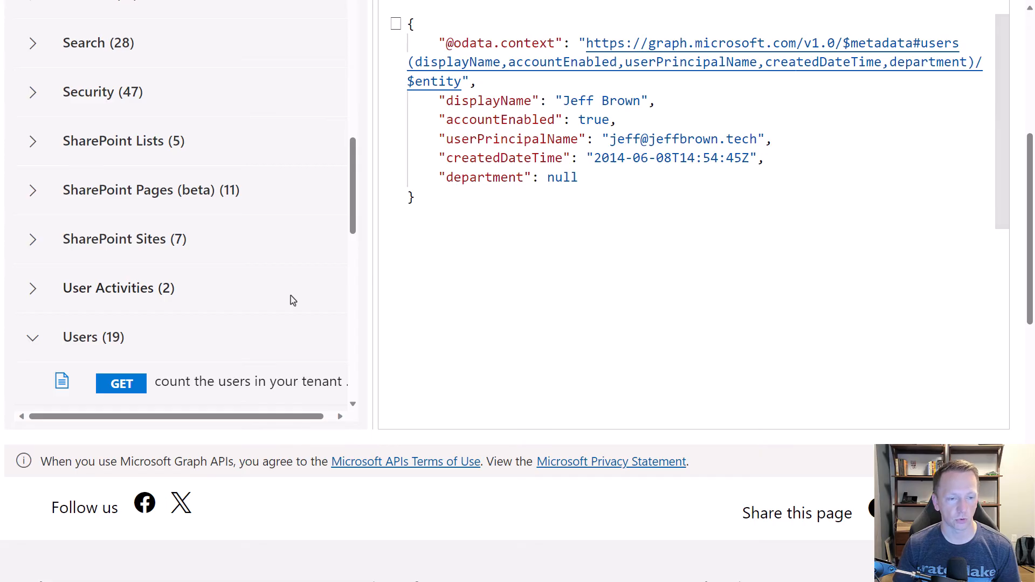
{"action": "scroll", "scroll_direction": "down", "scroll_amount": 3}
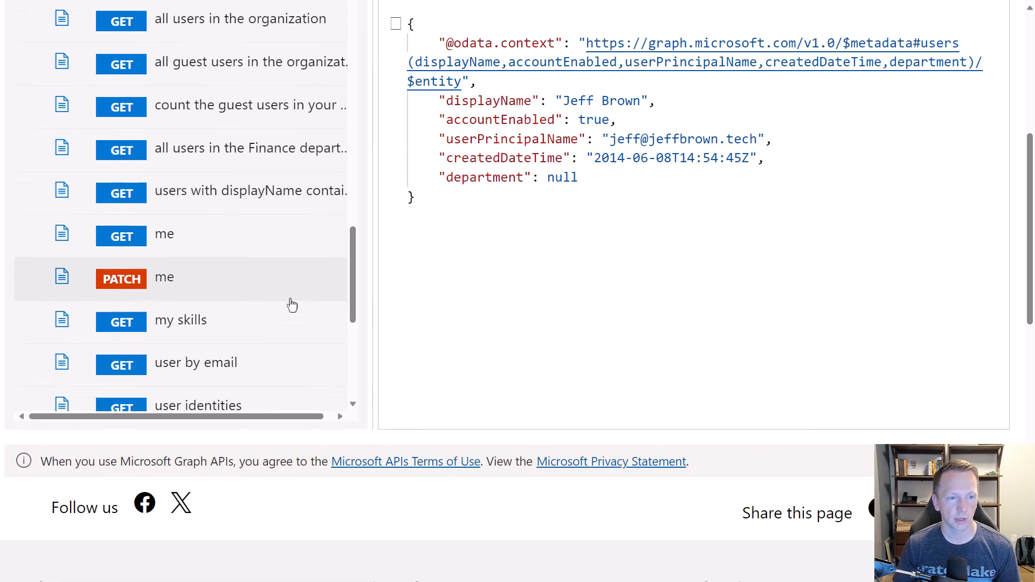
{"action": "scroll", "scroll_direction": "down", "scroll_amount": 3}
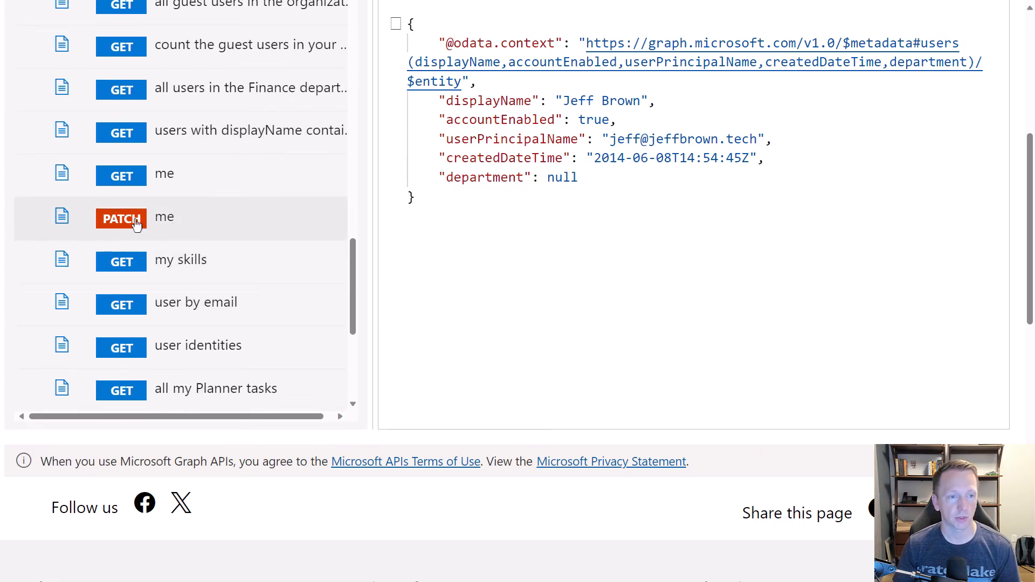
{"action": "mouse_move", "coordinate": [169, 227]}
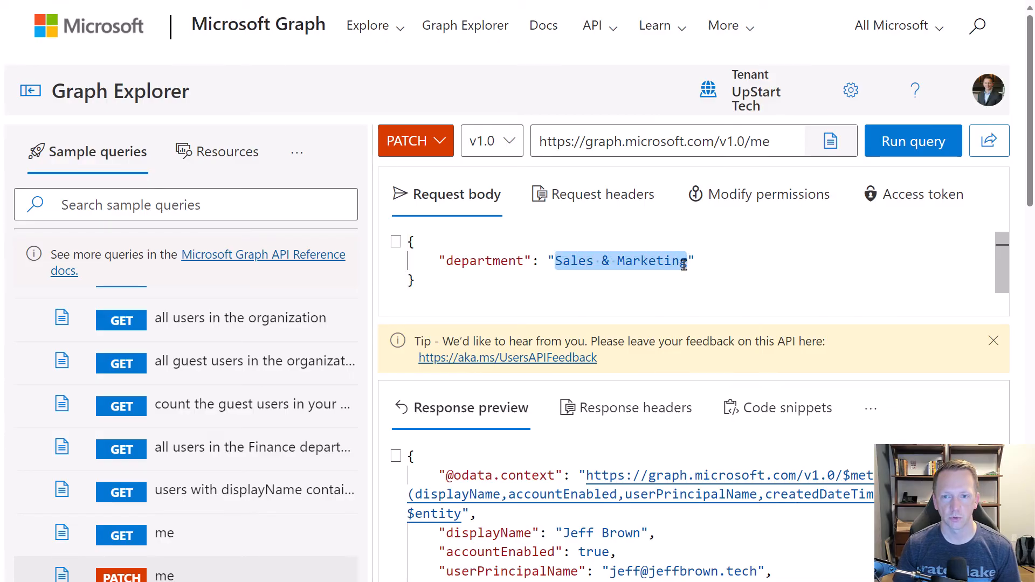
- Change the body's department to 'Information Technology' and run the PATCH /me request
{"action": "type", "text": "Information Technology"}
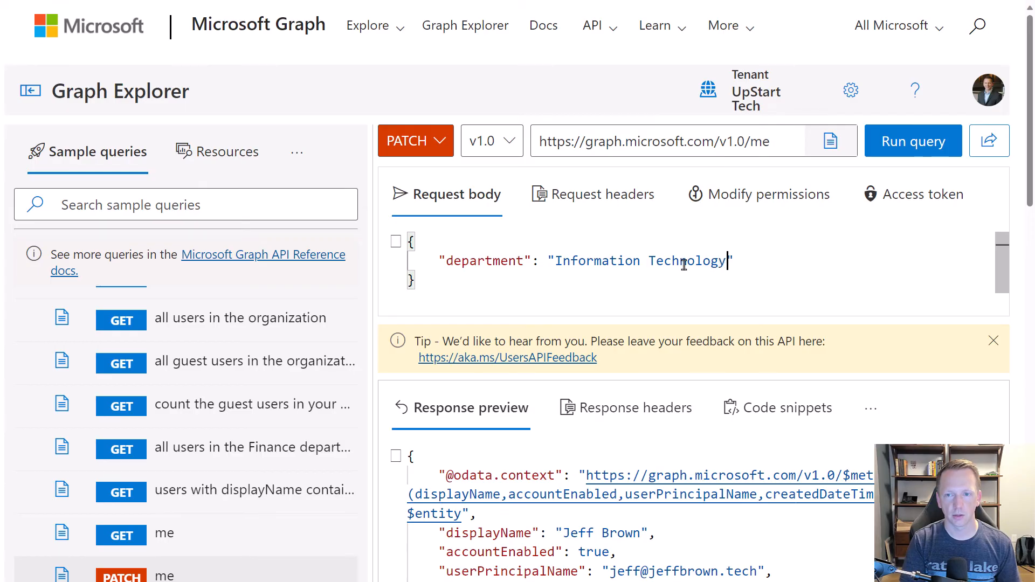
{"action": "mouse_move", "coordinate": [685, 286]}
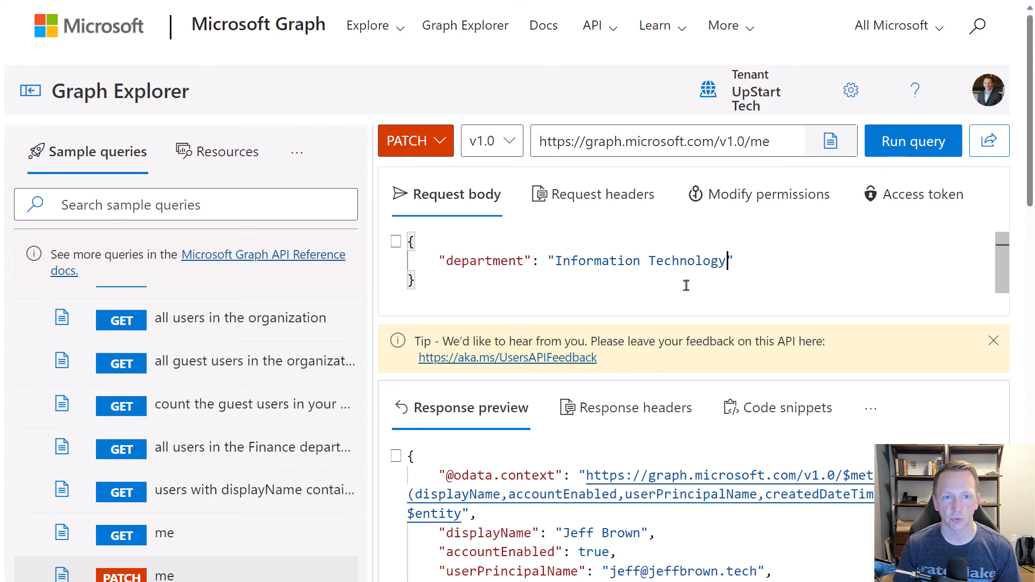
{"action": "mouse_move", "coordinate": [902, 150]}
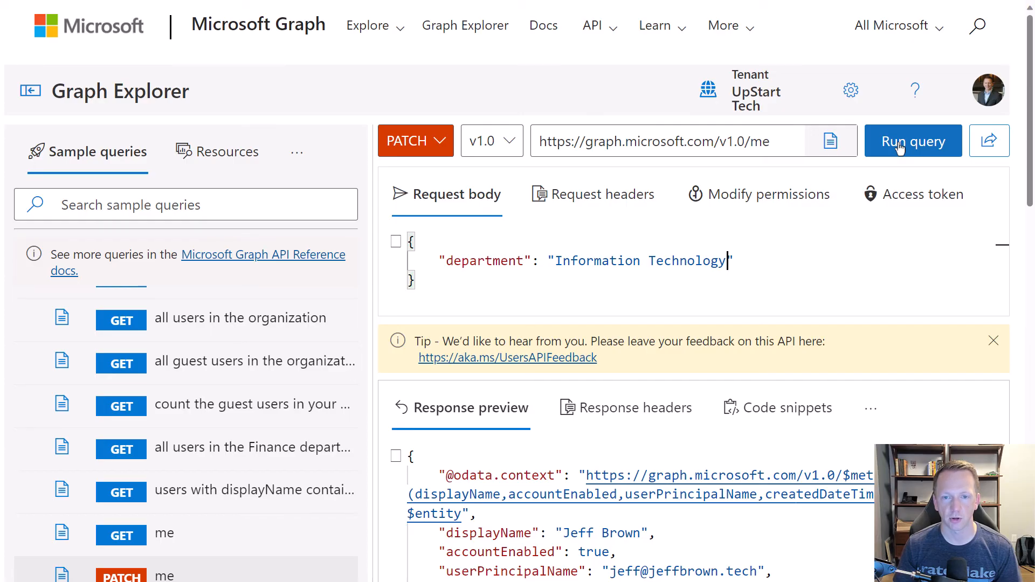
{"action": "left_click", "coordinate": [913, 141]}
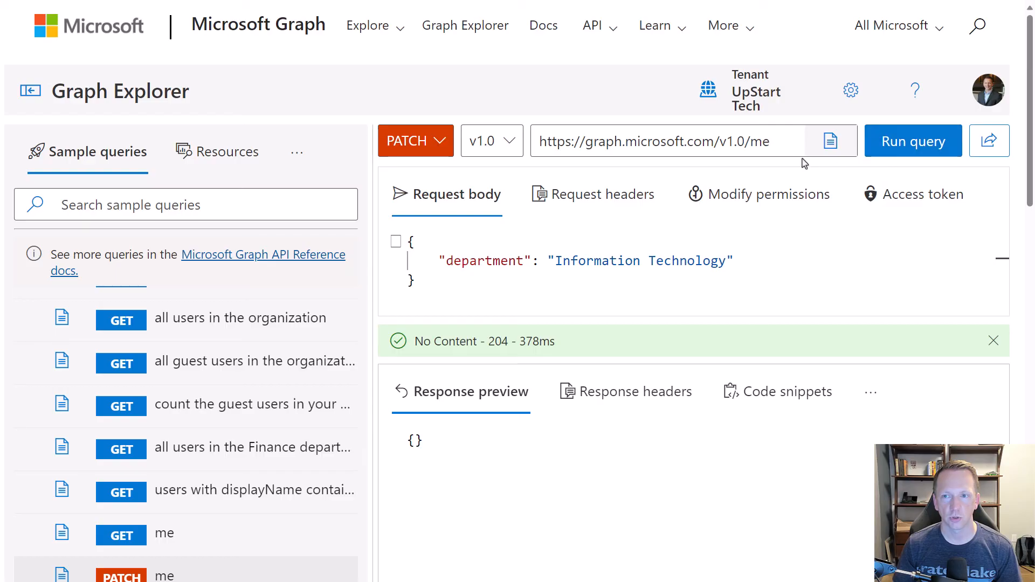
- Run GET /me?$select=department and check that department shows Information Technology
{"action": "left_click", "coordinate": [416, 141]}
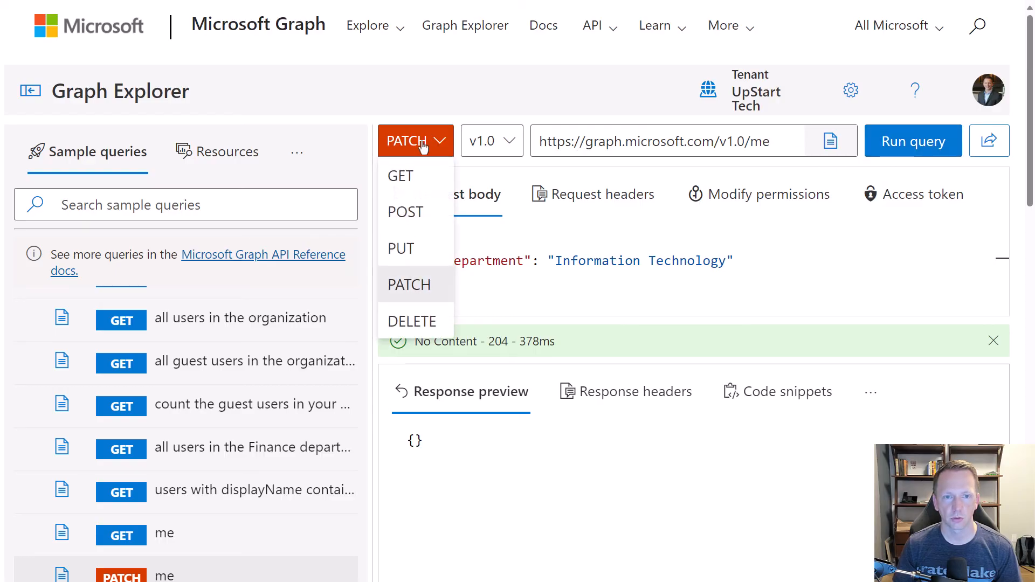
{"action": "left_click", "coordinate": [400, 176]}
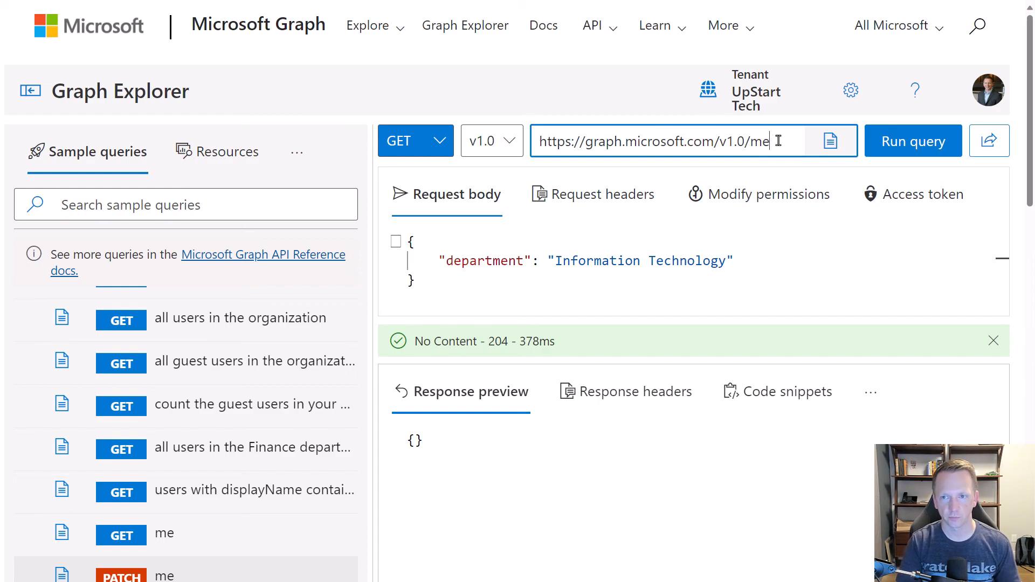
{"action": "type", "text": "?$select=dep"}
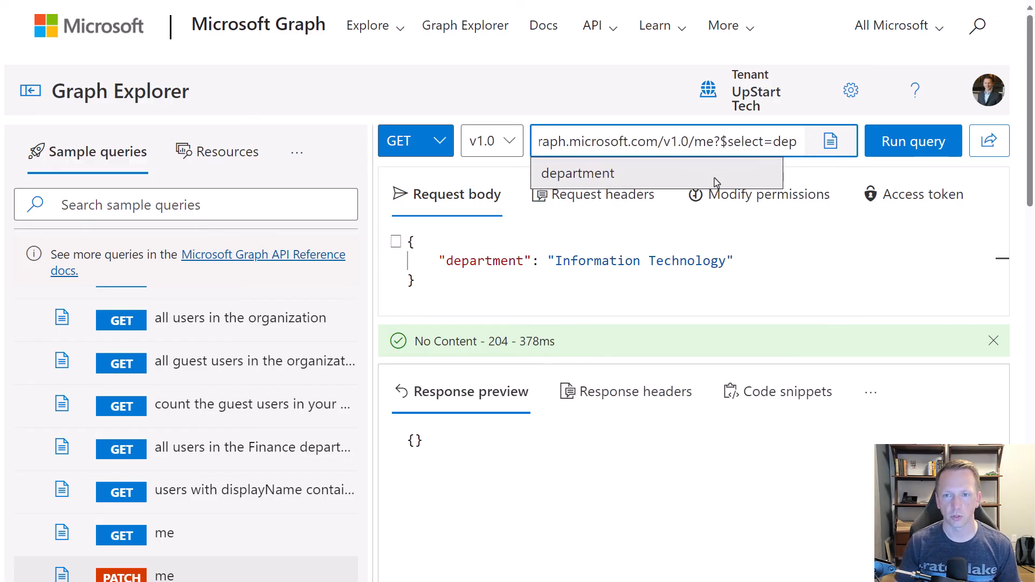
{"action": "left_click", "coordinate": [577, 173]}
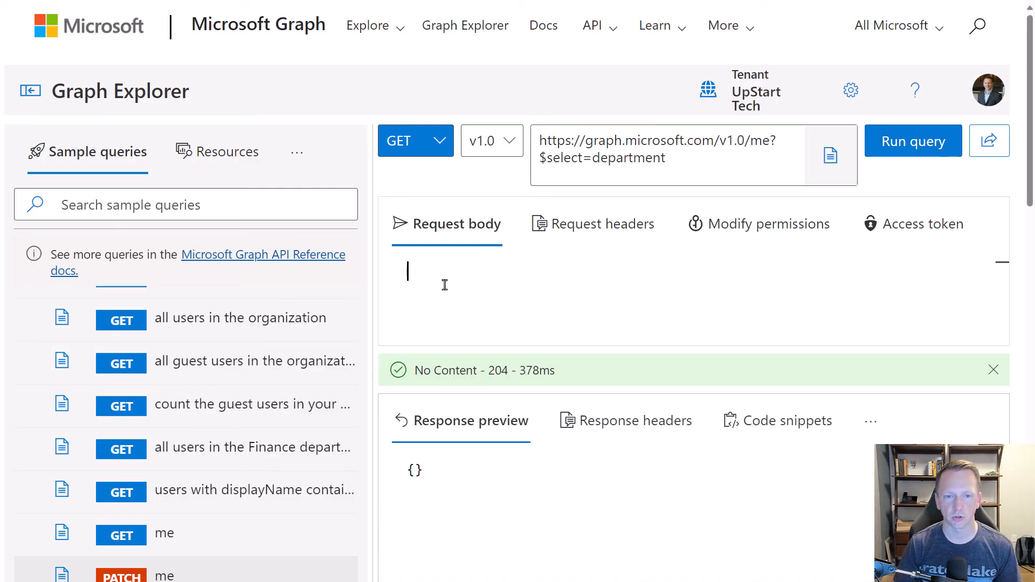
{"action": "mouse_move", "coordinate": [918, 146]}
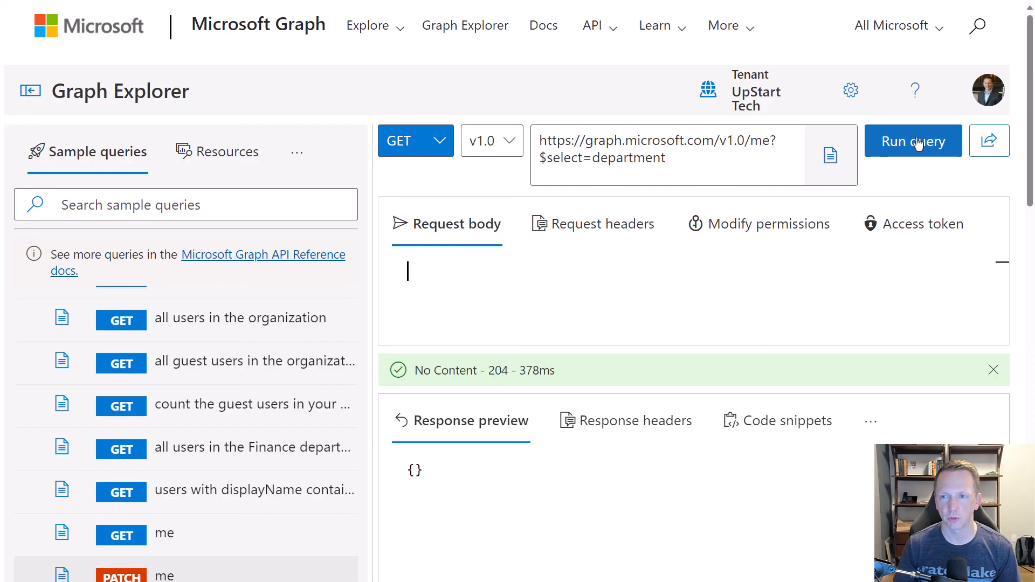
{"action": "left_click", "coordinate": [913, 141]}
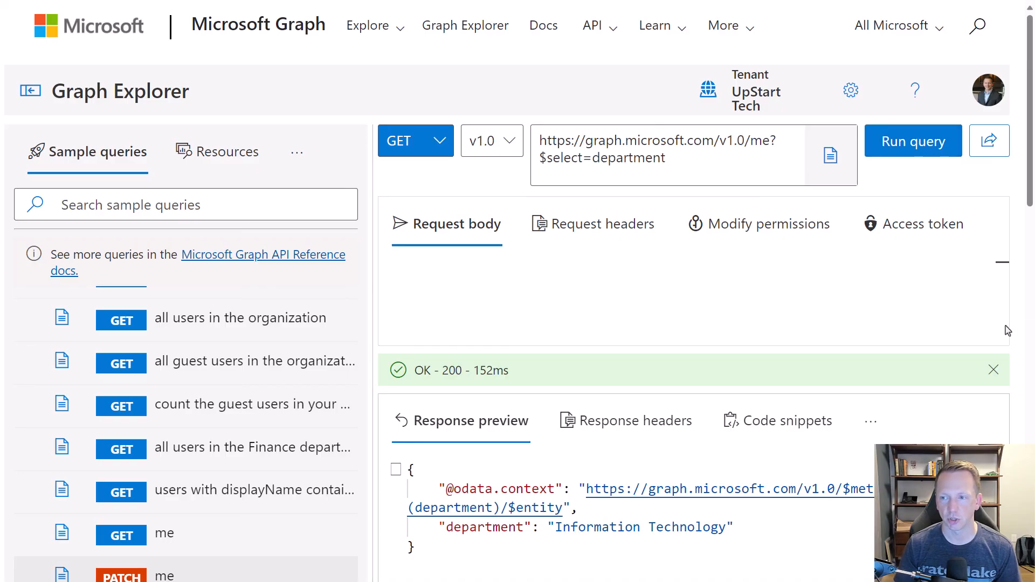
{"action": "scroll", "scroll_direction": "down", "scroll_amount": 3}
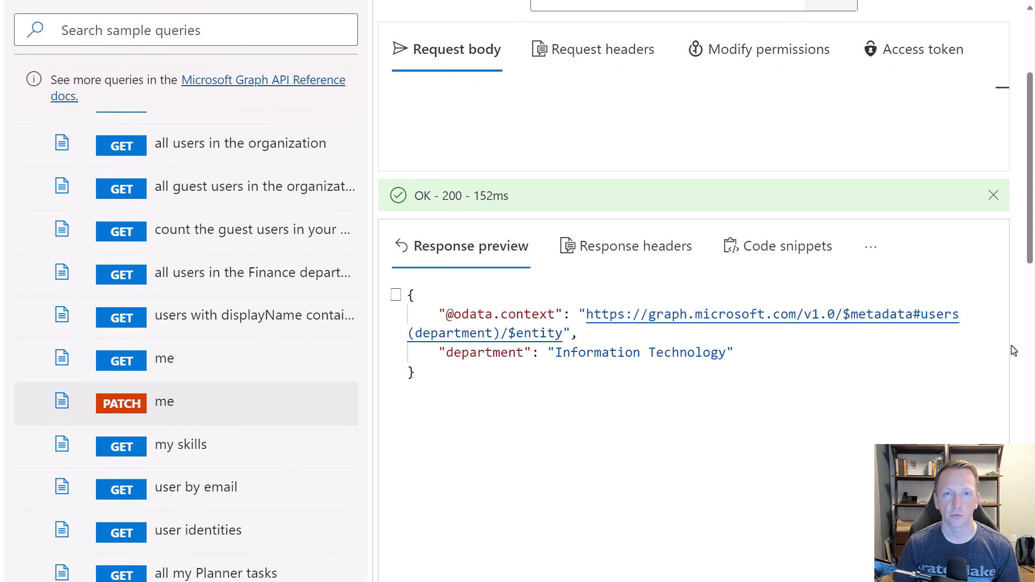